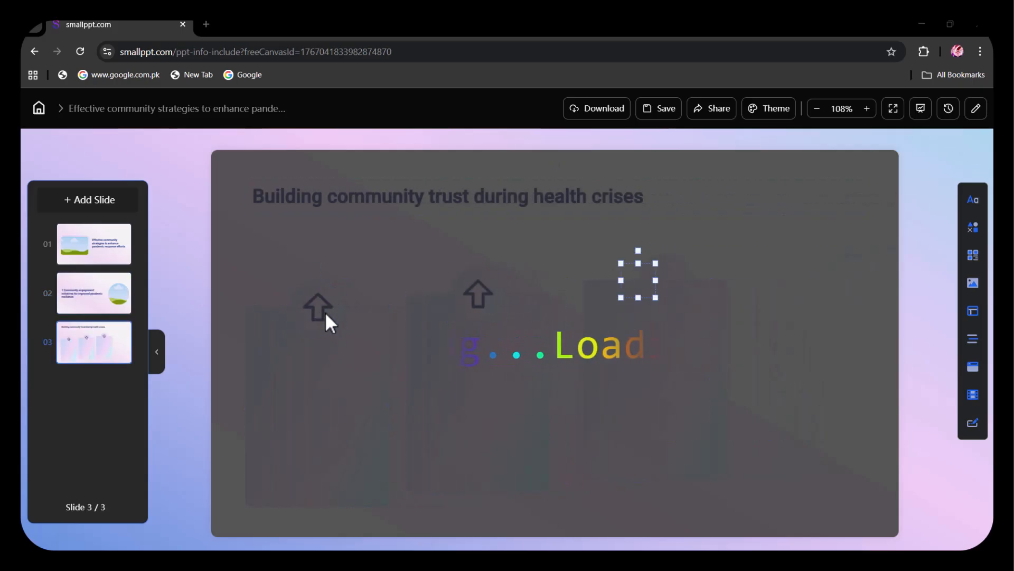
# - Browse the pandemic-response deck's slide thumbnails, then go Home to the AI Slides generator
pyautogui.click(87, 199)
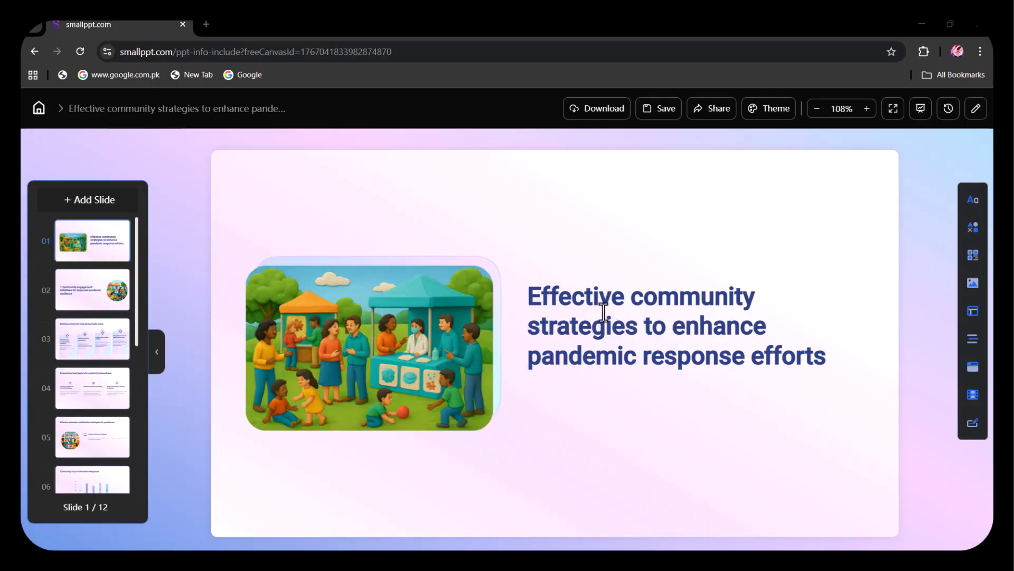
pyautogui.click(92, 435)
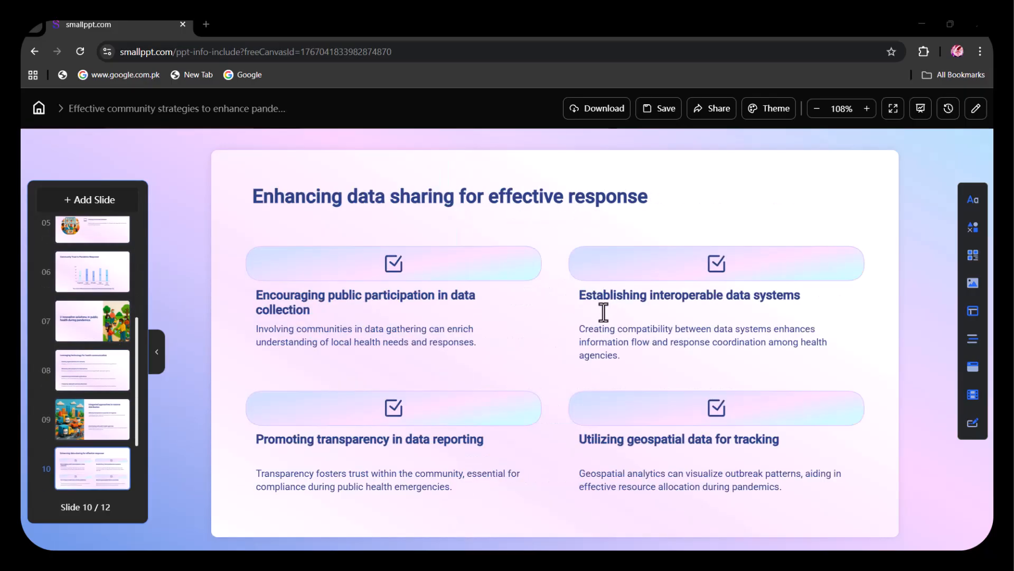
pyautogui.click(39, 108)
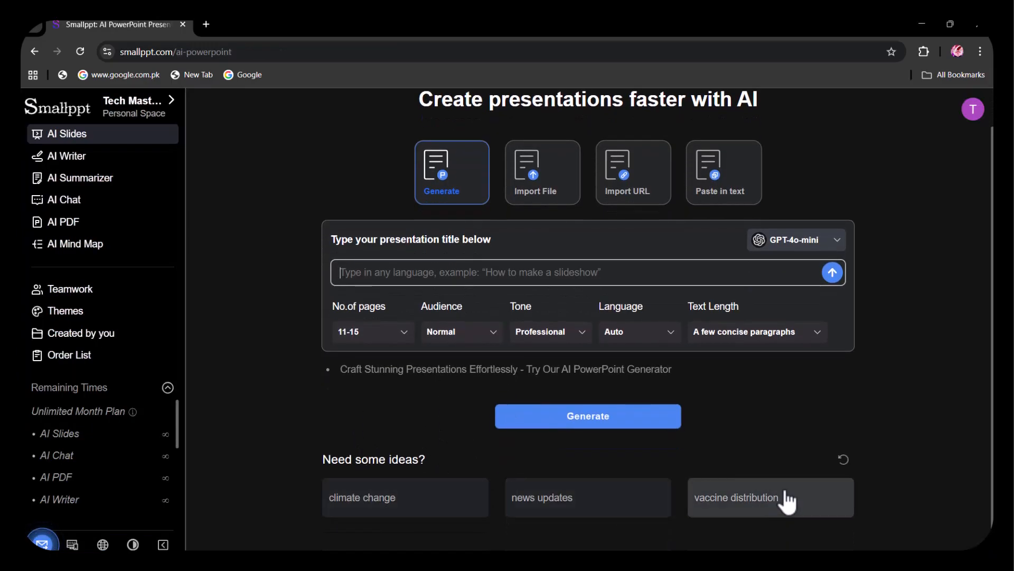
# - Build the fact-checking journalism deck via Instant Slides with the colourful abstract template
pyautogui.click(770, 497)
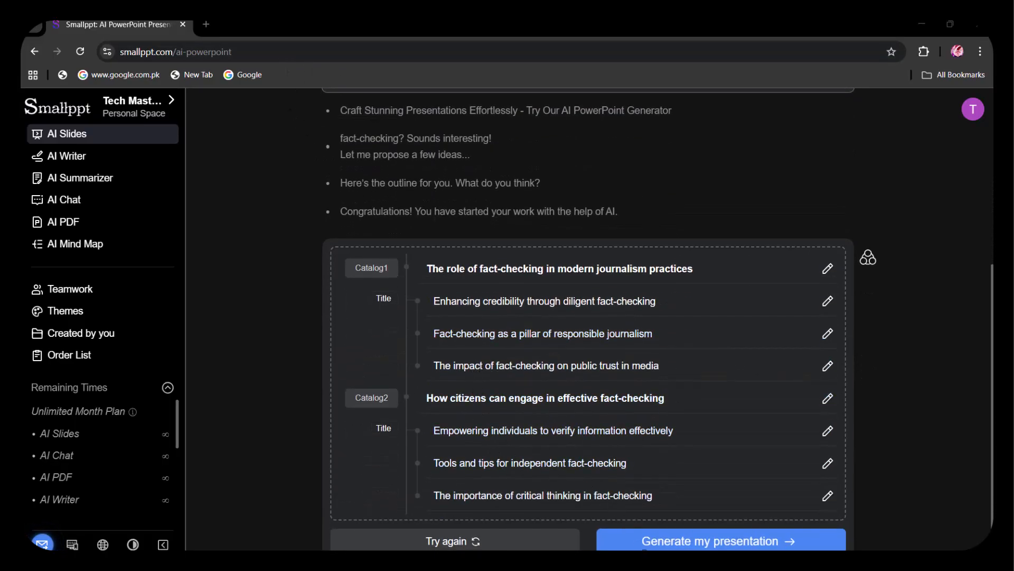
pyautogui.click(720, 541)
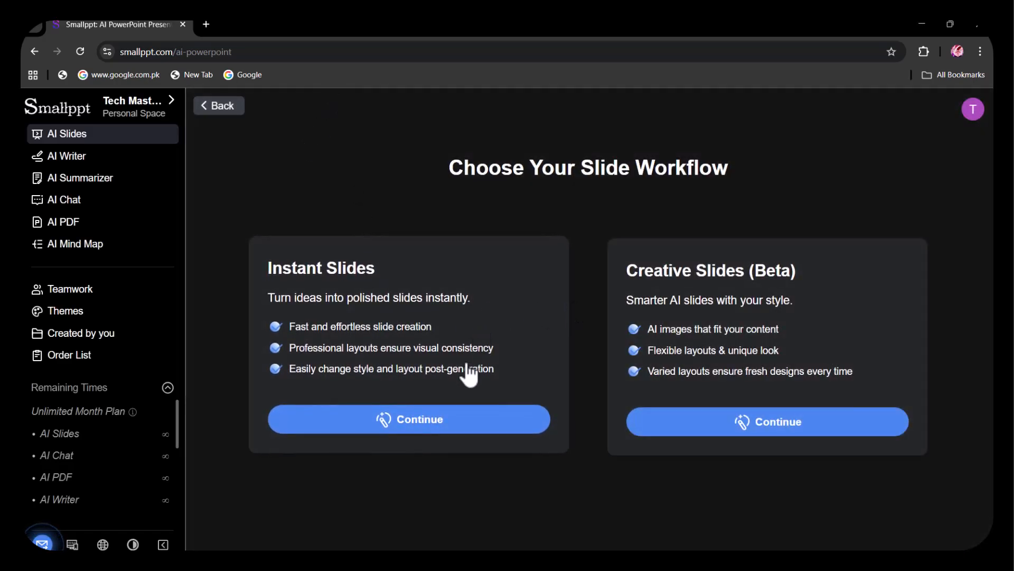
pyautogui.click(409, 418)
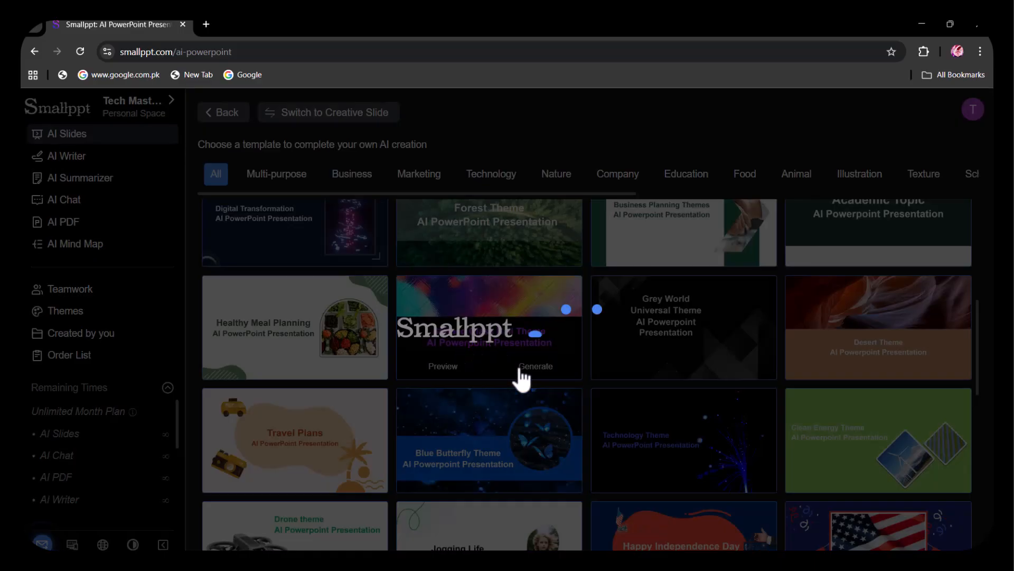
pyautogui.click(535, 366)
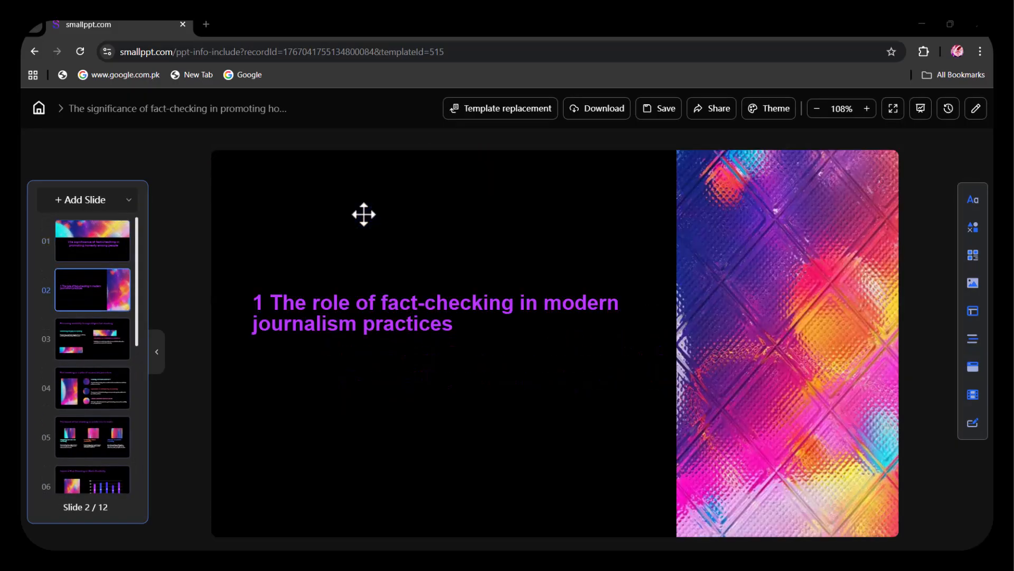
# - Exit the fact-checking deck editor with the Home icon, back to AI Slides
pyautogui.click(92, 437)
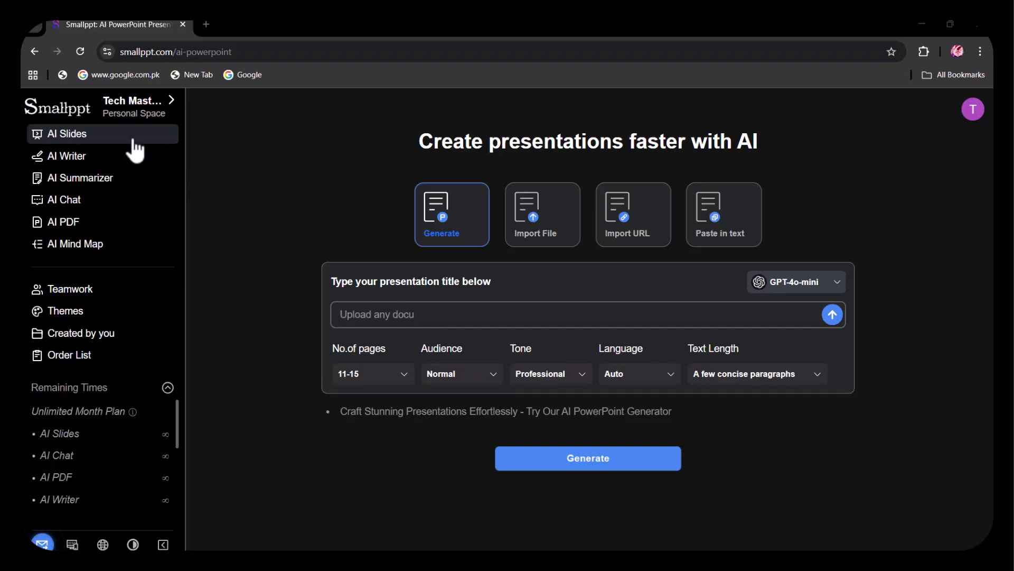
# - Look at the AI Writer and AI PDF tools, then return to AI Slides
pyautogui.click(66, 155)
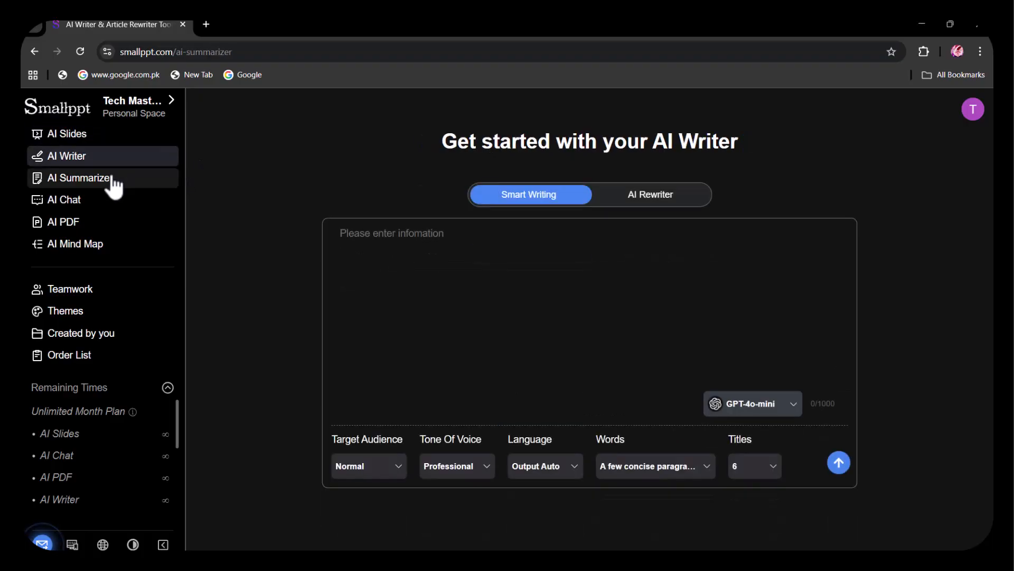
pyautogui.click(63, 222)
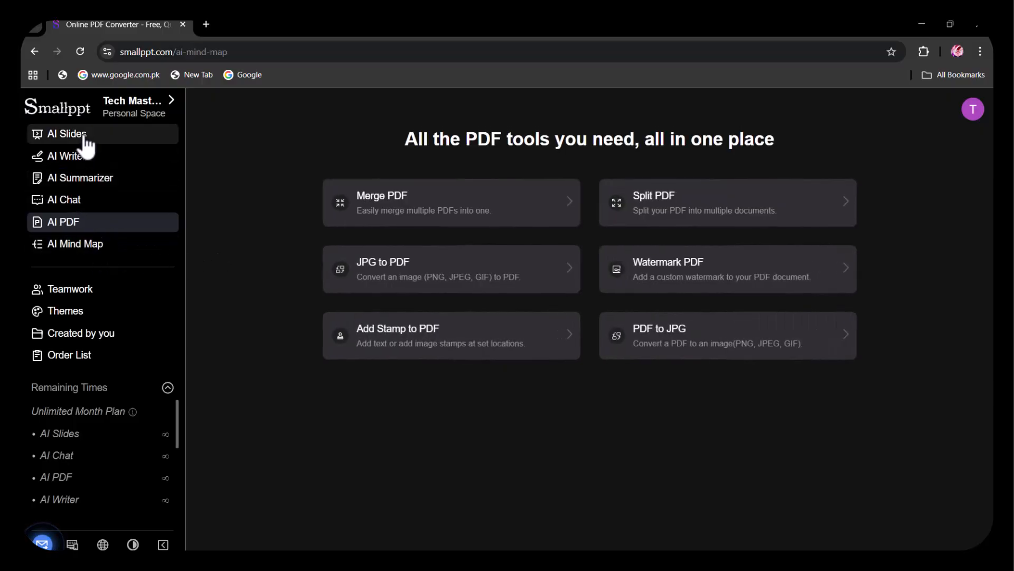
pyautogui.click(64, 134)
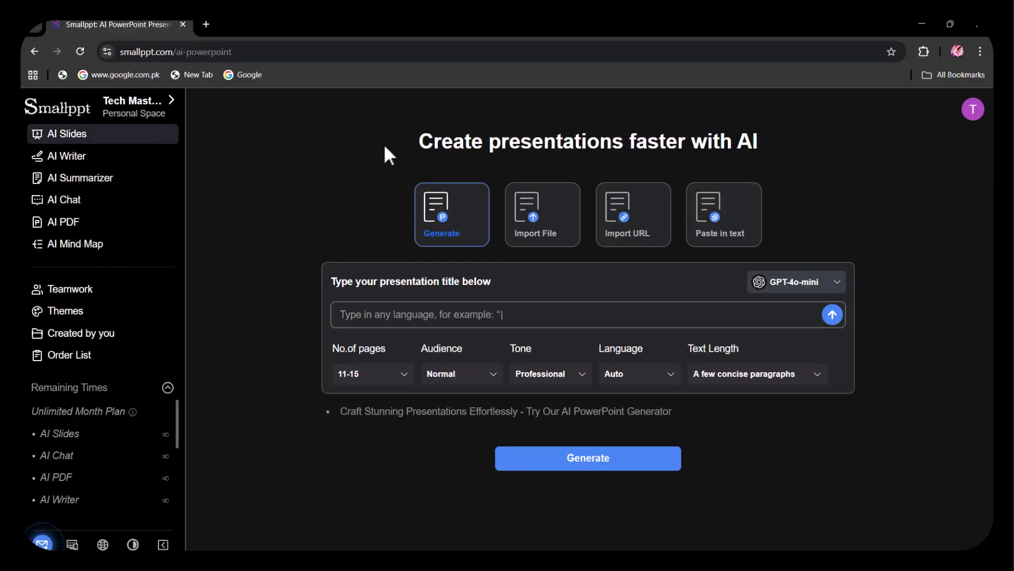
# - Enter 'The Power of Branding in the Digital Age' with 1-10 pages for Employees
pyautogui.write('T')
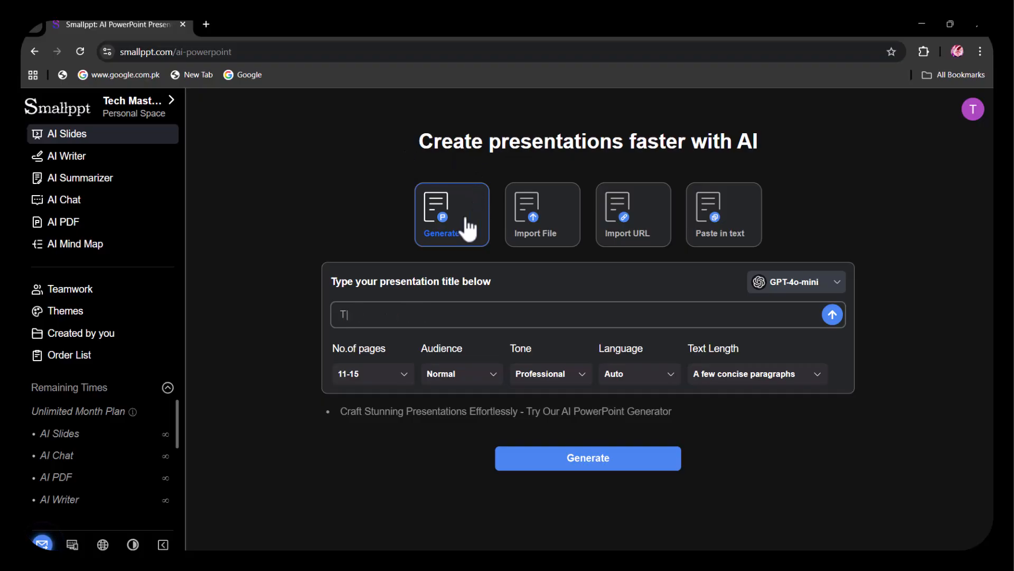
pyautogui.click(796, 282)
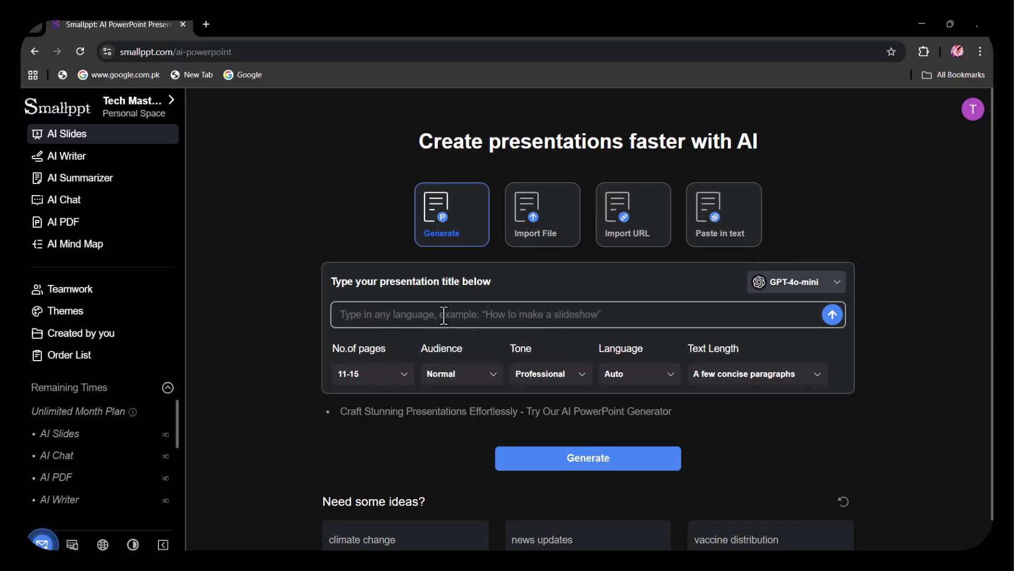
pyautogui.write('The Power of Branding in the Digital Age')
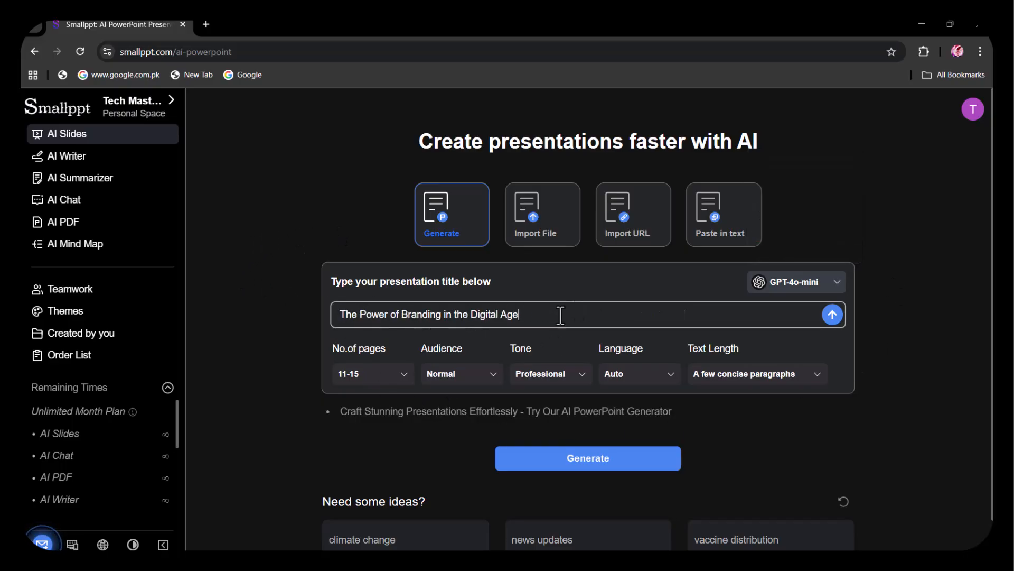
pyautogui.click(372, 373)
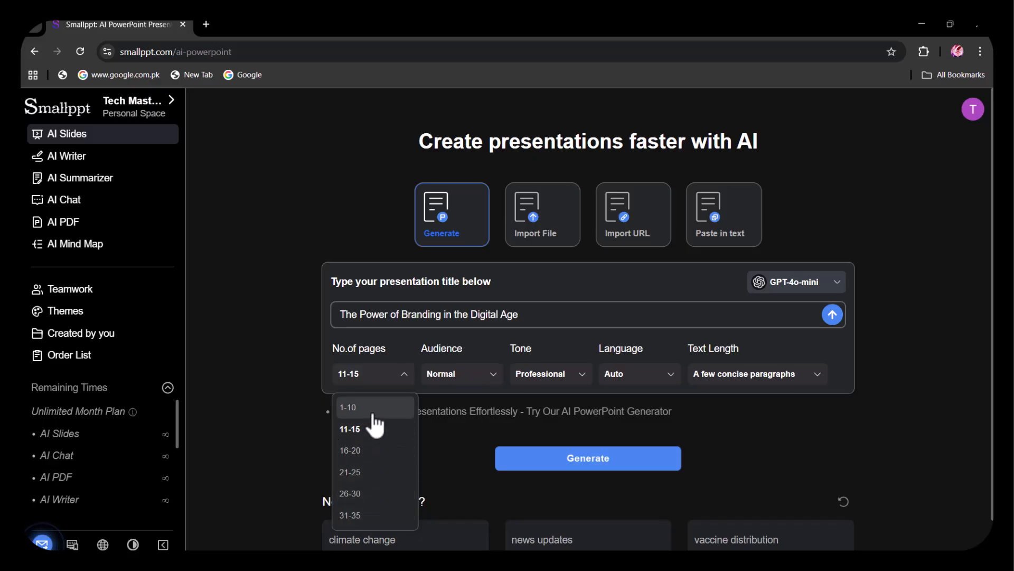
pyautogui.click(348, 407)
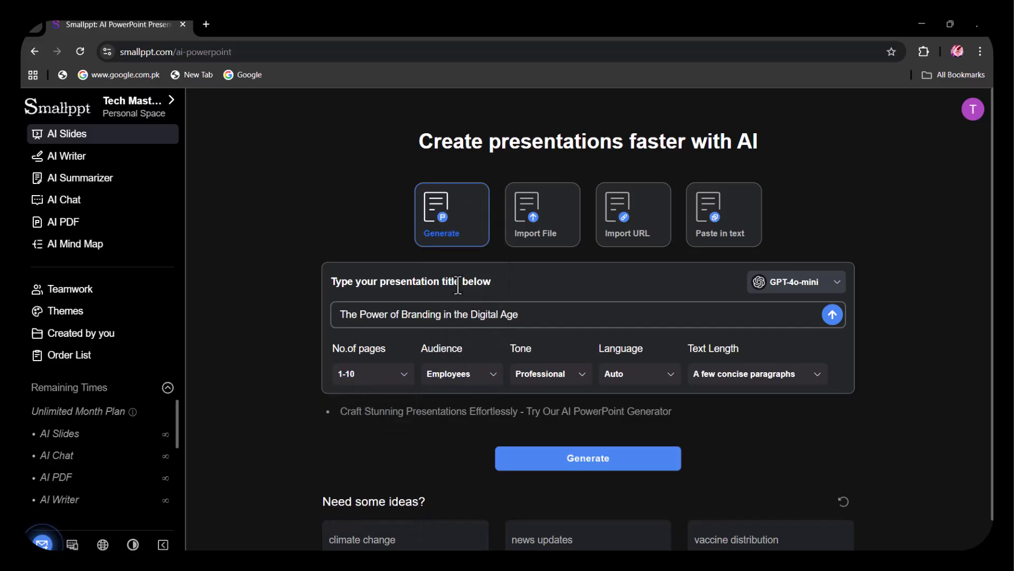
pyautogui.click(548, 374)
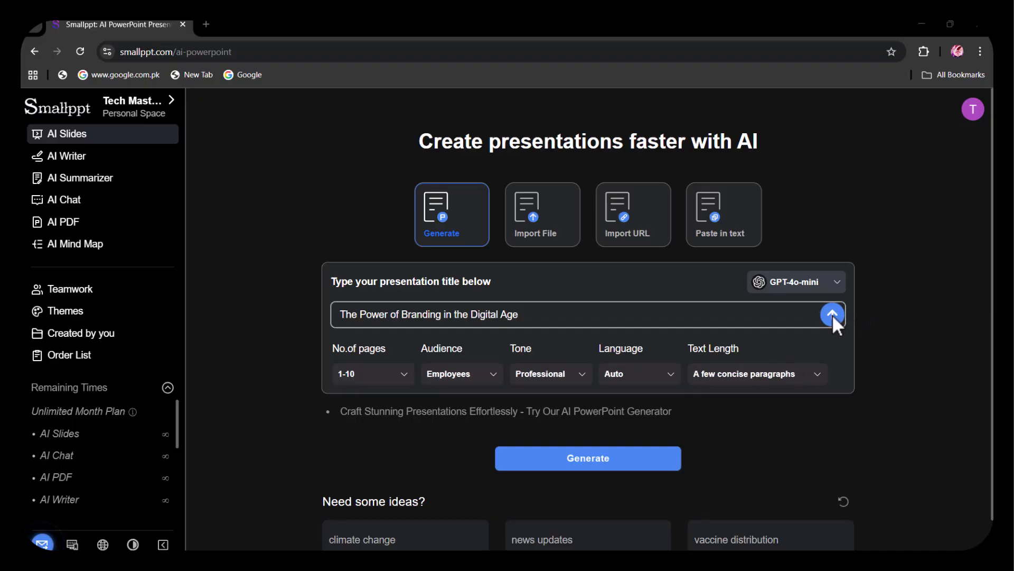
# - Submit the branding title for an outline and accept it to reach templates
pyautogui.click(832, 315)
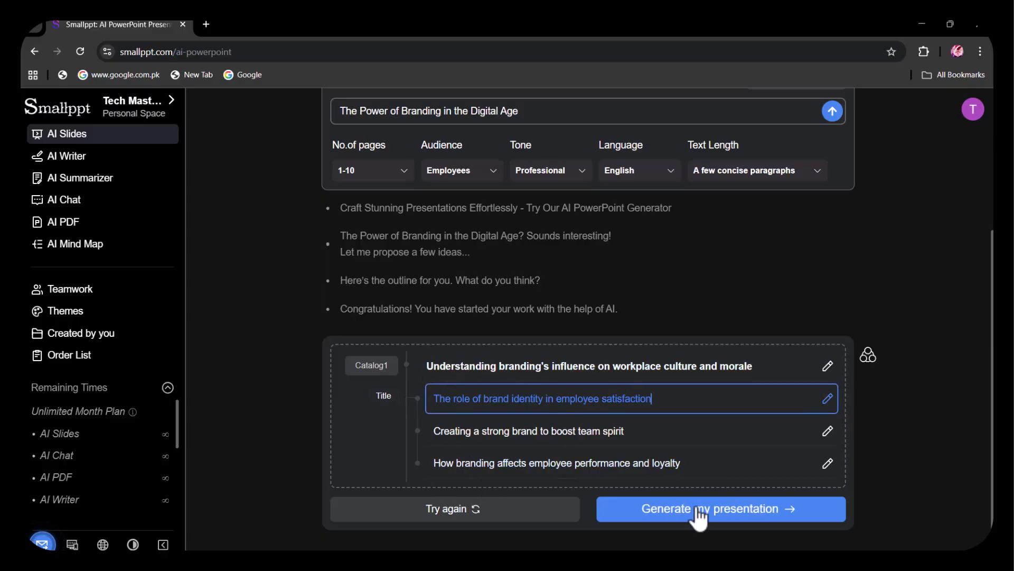
pyautogui.click(720, 508)
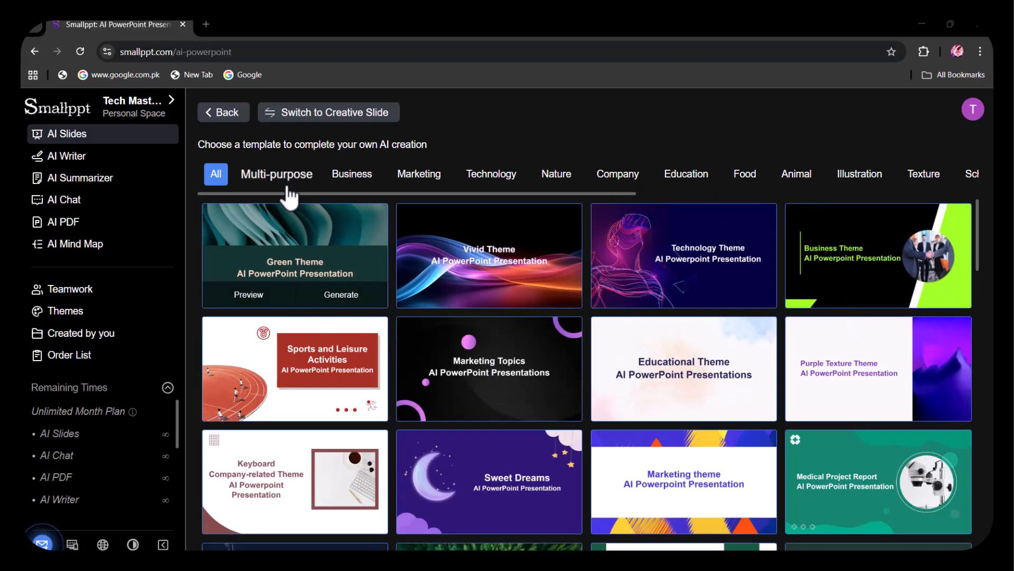
# - Preview the Digital Marketing template under Marketing and generate the branding deck with it
pyautogui.hscroll(3)
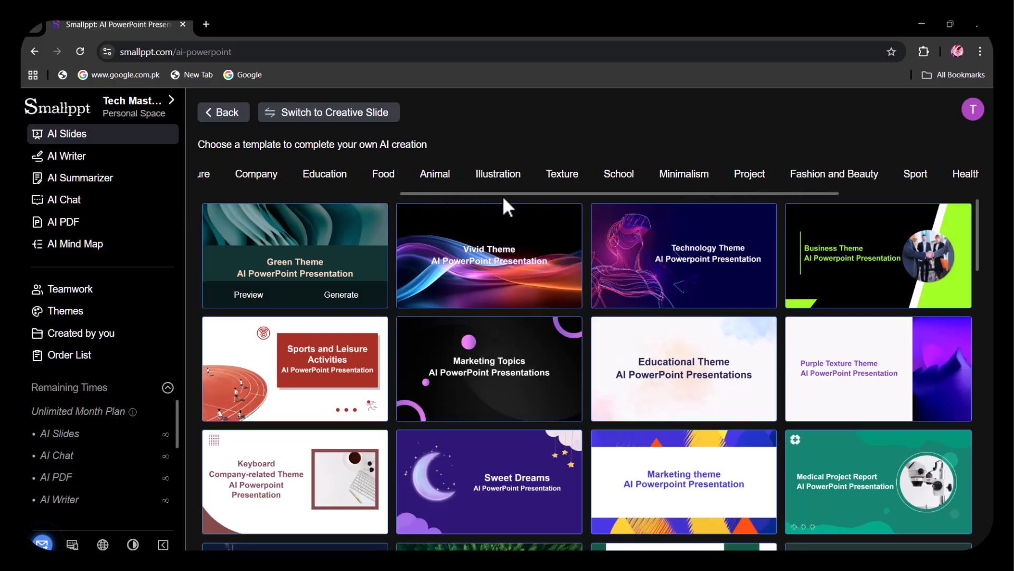
pyautogui.hscroll(3)
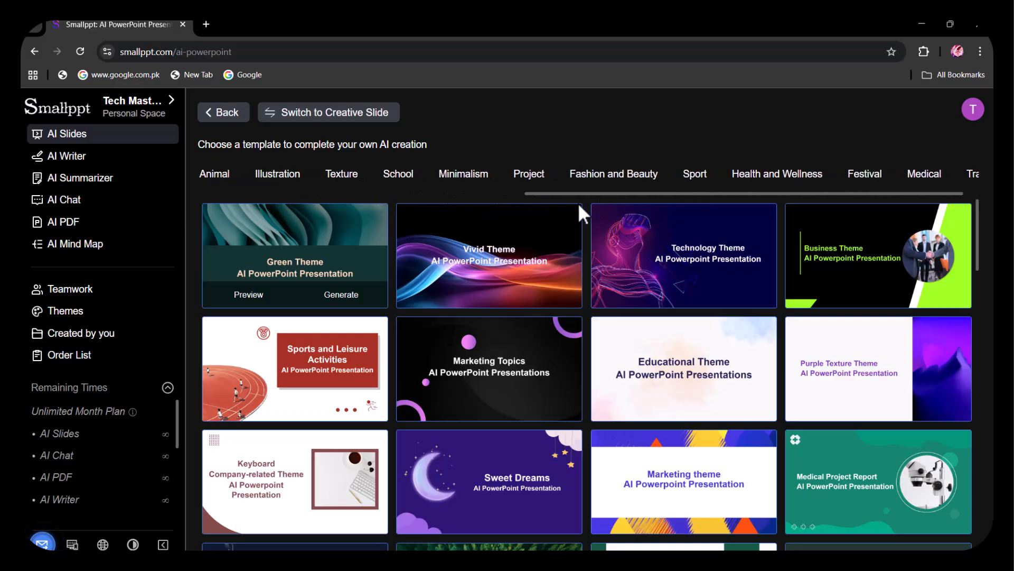
pyautogui.click(216, 174)
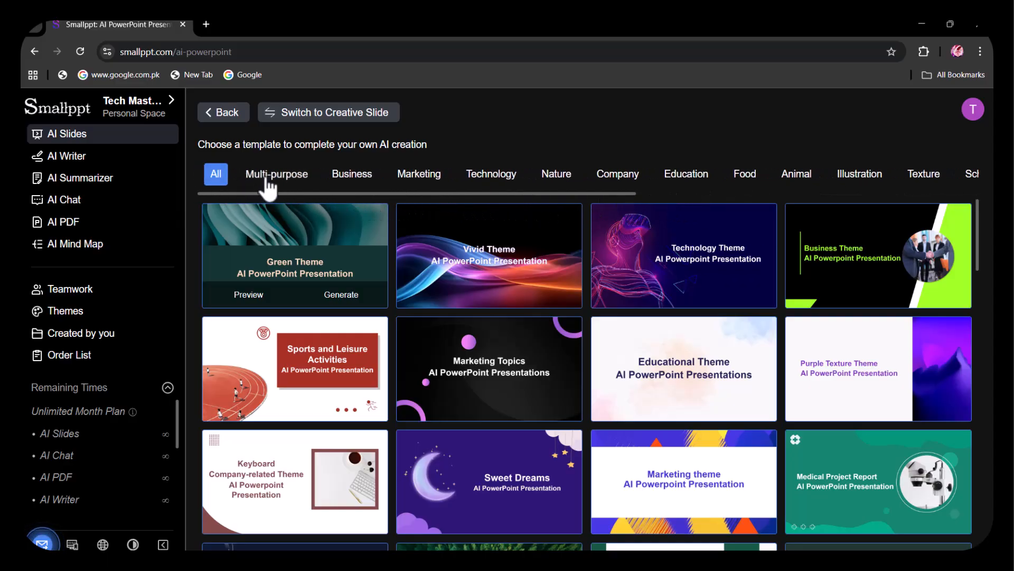
pyautogui.click(418, 173)
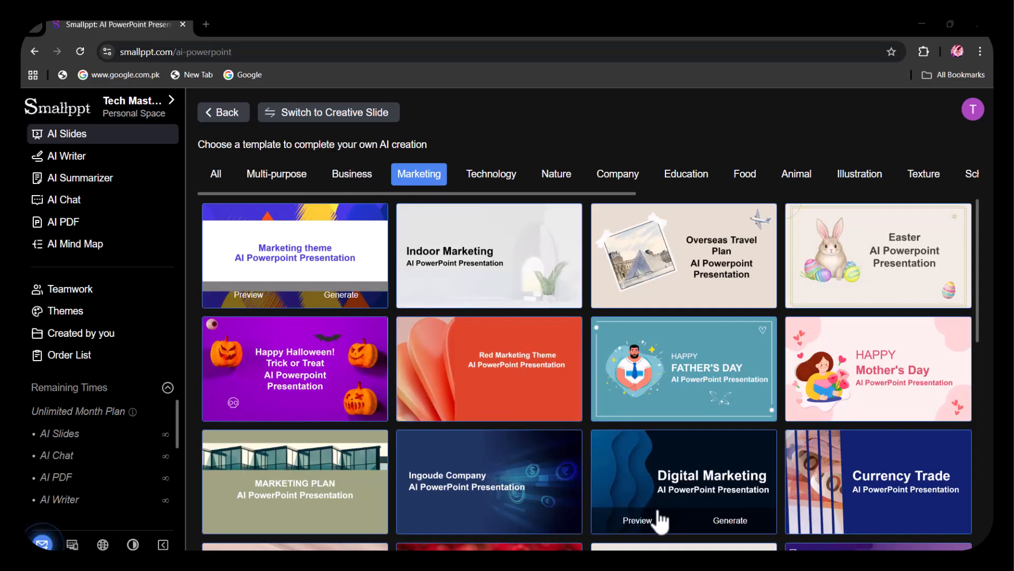
pyautogui.click(637, 520)
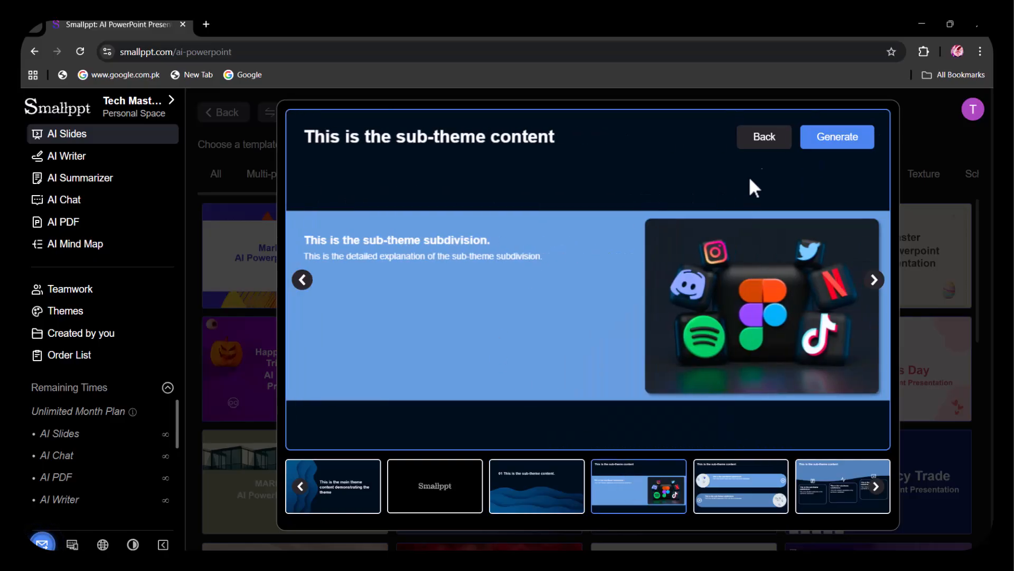
pyautogui.click(836, 136)
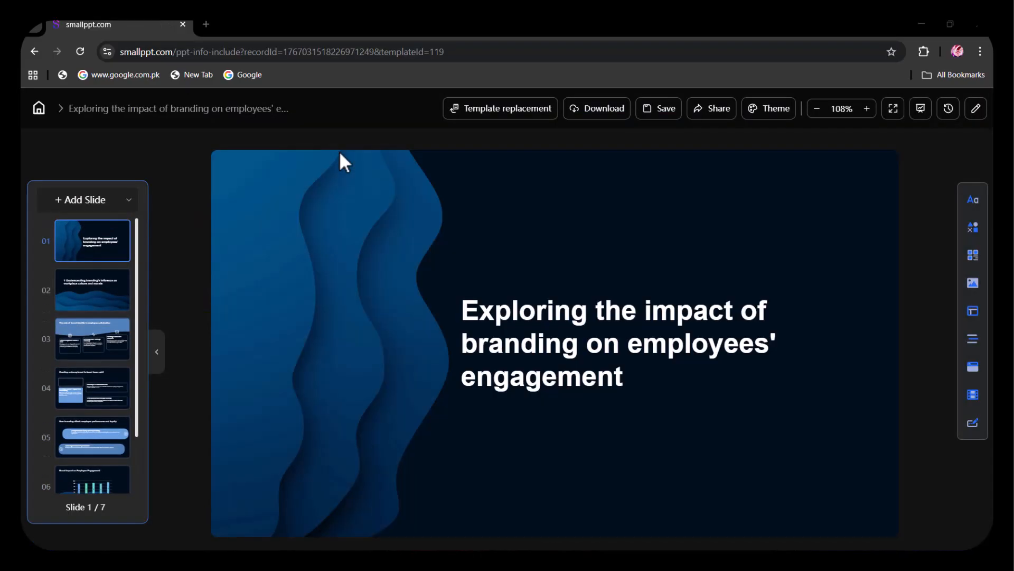
pyautogui.moveTo(443, 214)
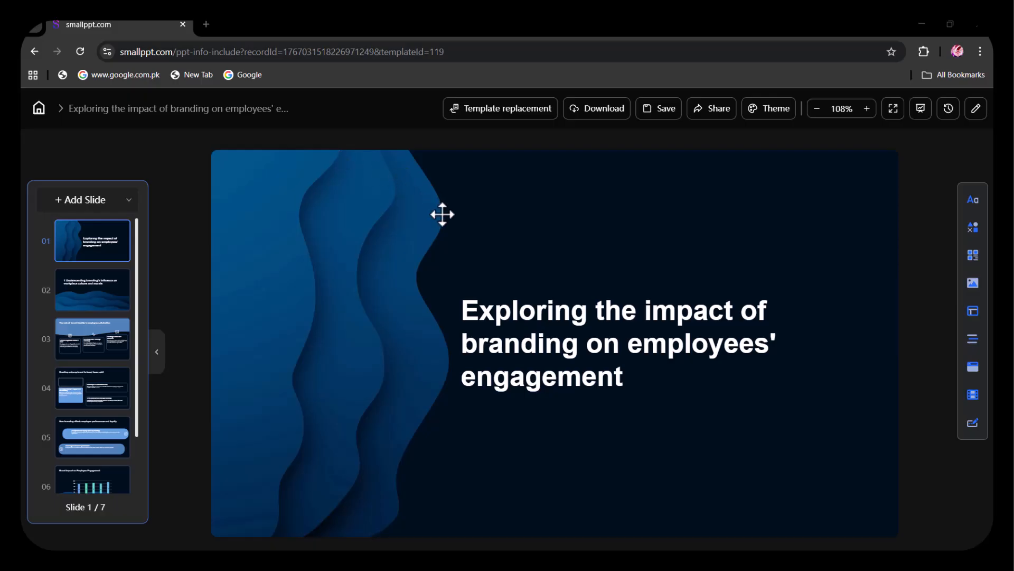
# - Review slide 4, the chart and loyalty slides, then show text options on brand identity
pyautogui.click(92, 387)
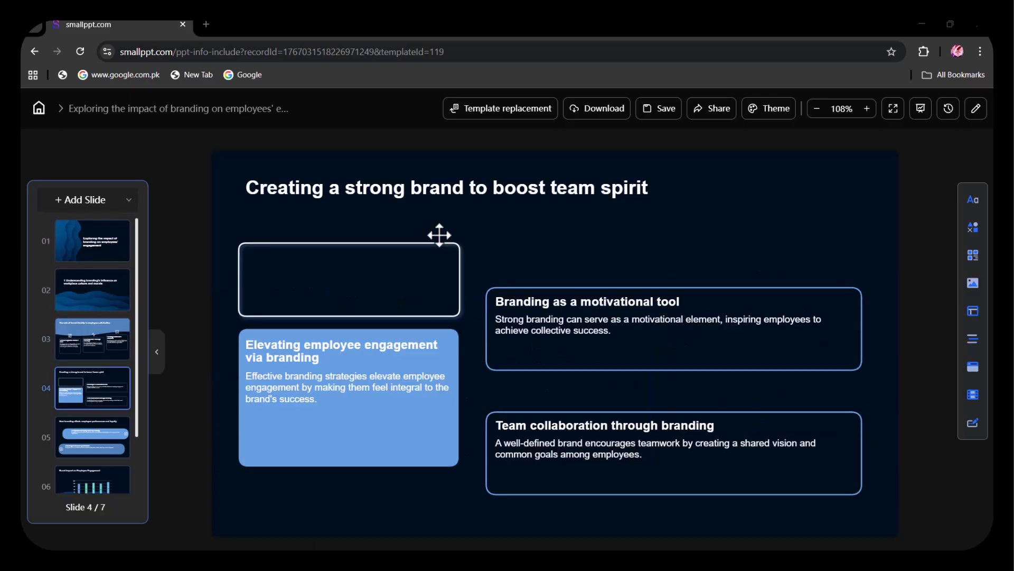
pyautogui.click(92, 243)
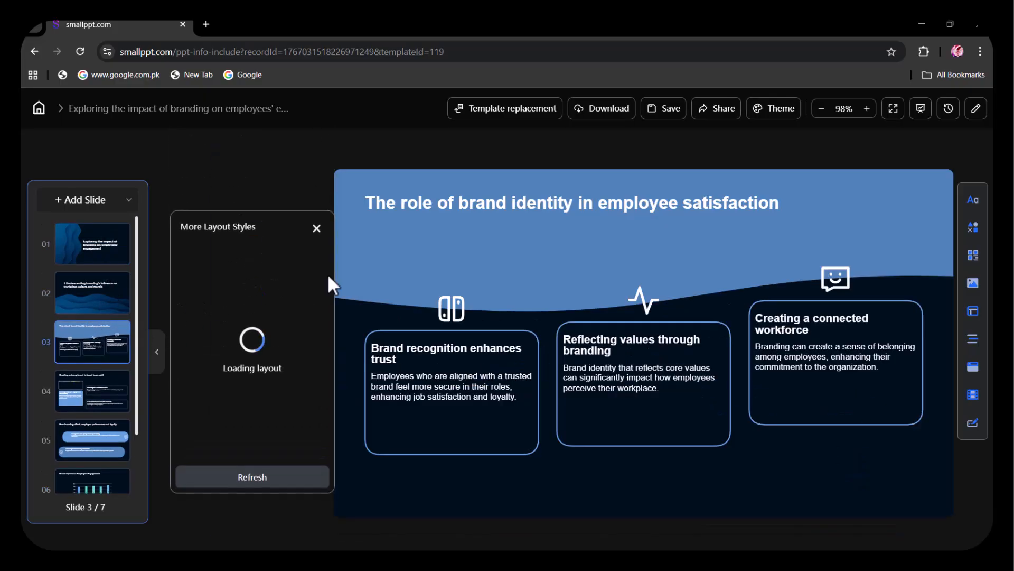
pyautogui.click(93, 468)
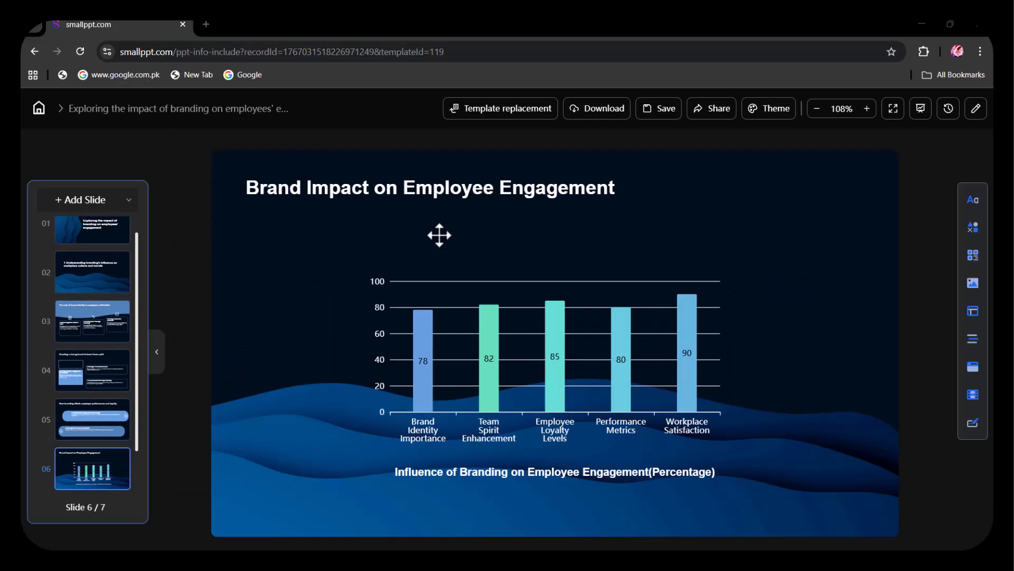
pyautogui.click(92, 342)
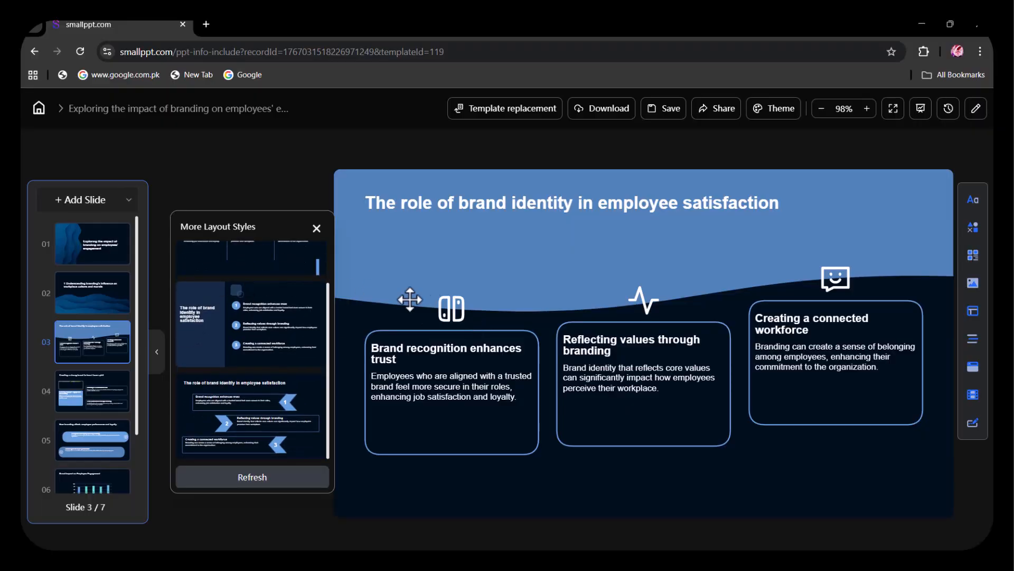
pyautogui.click(92, 439)
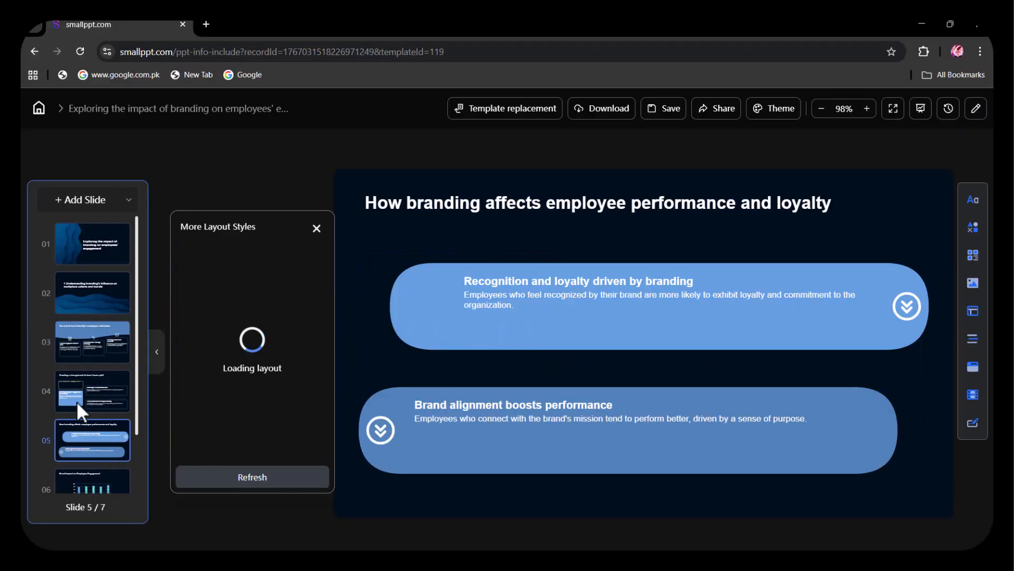
pyautogui.click(92, 342)
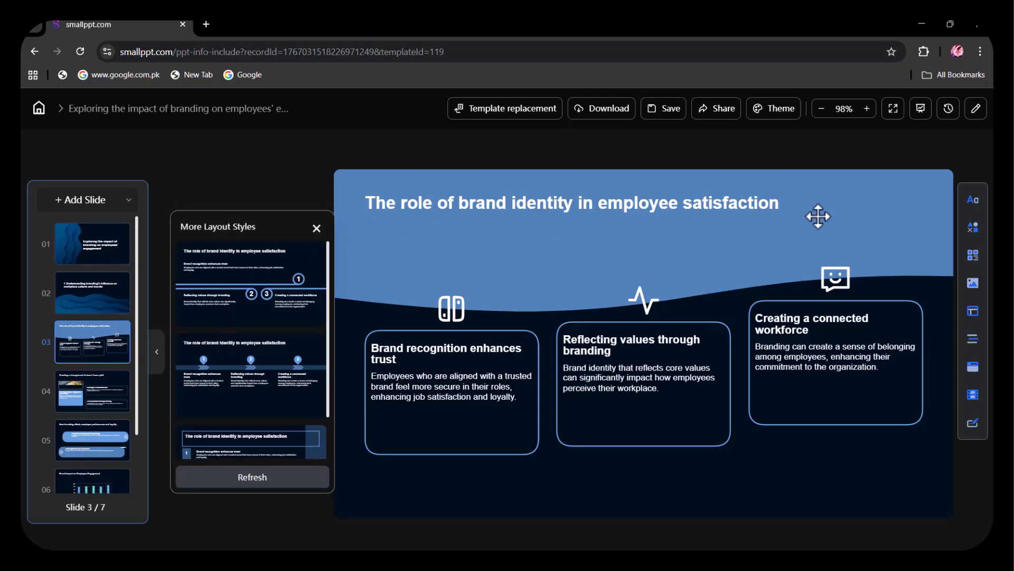
pyautogui.click(973, 199)
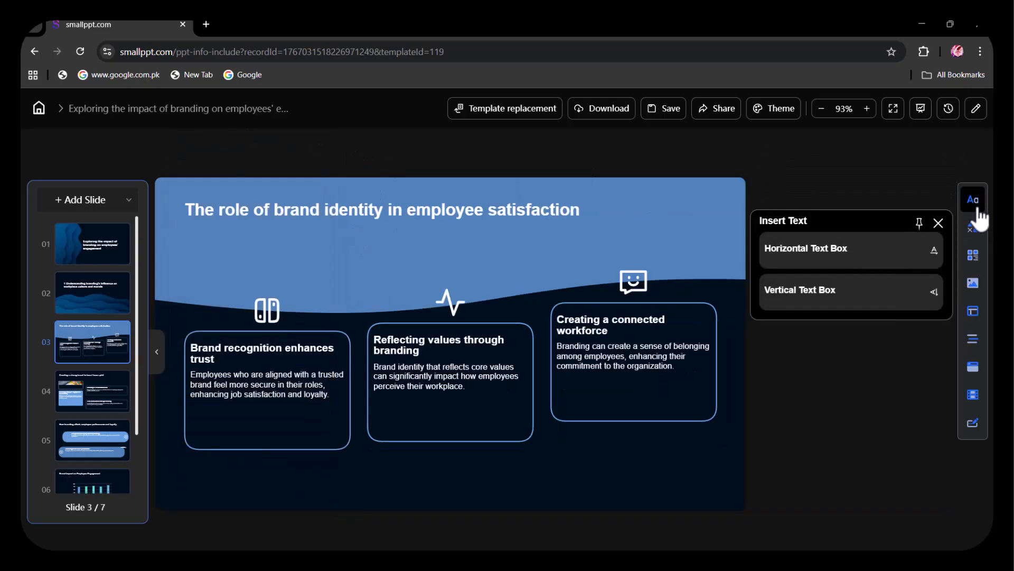
pyautogui.moveTo(830, 227)
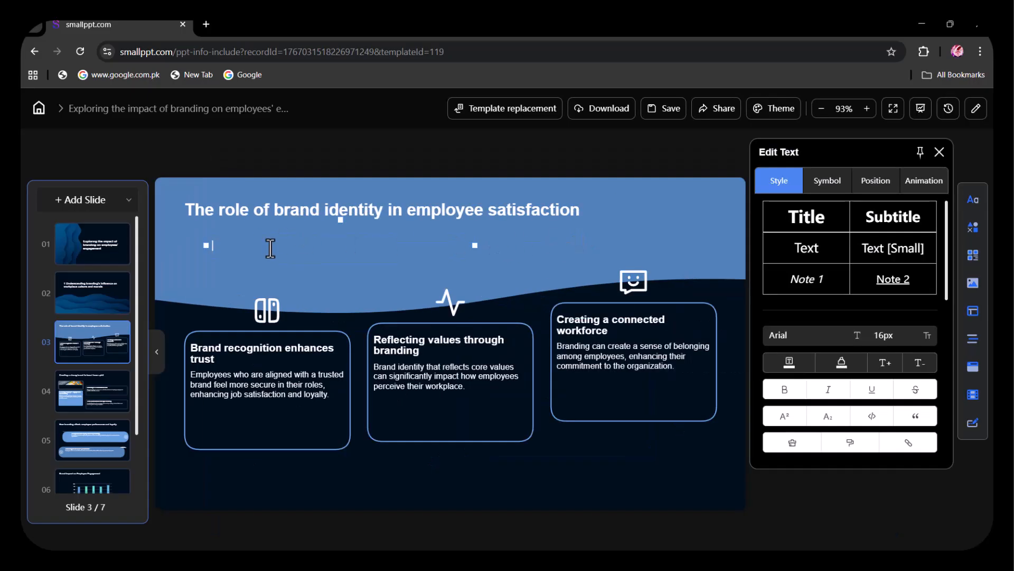
# - Add an 'Elaborated below' text box under slide 3's title and underline it
pyautogui.write('Elaborated bei')
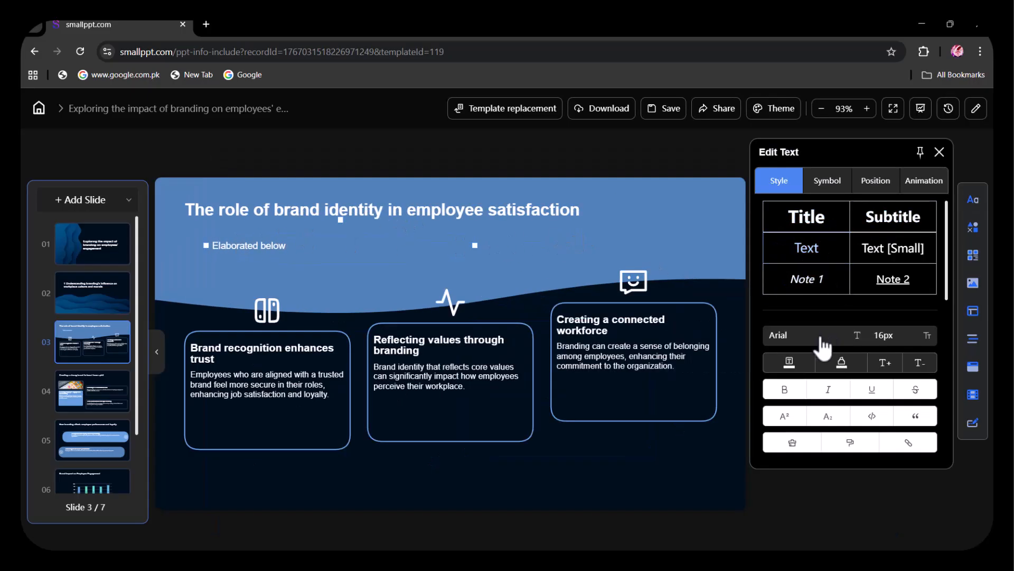
pyautogui.click(784, 389)
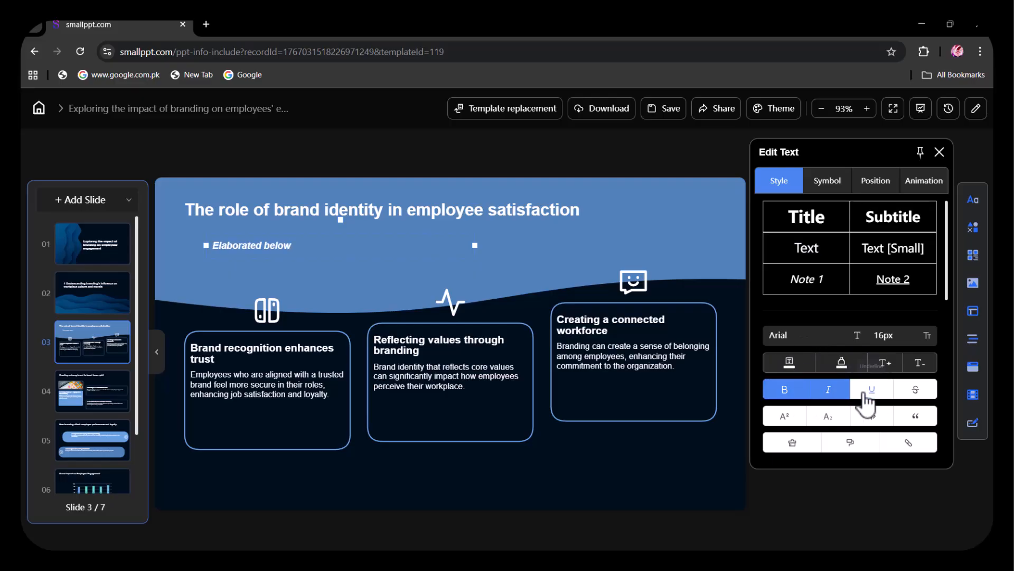
pyautogui.click(938, 152)
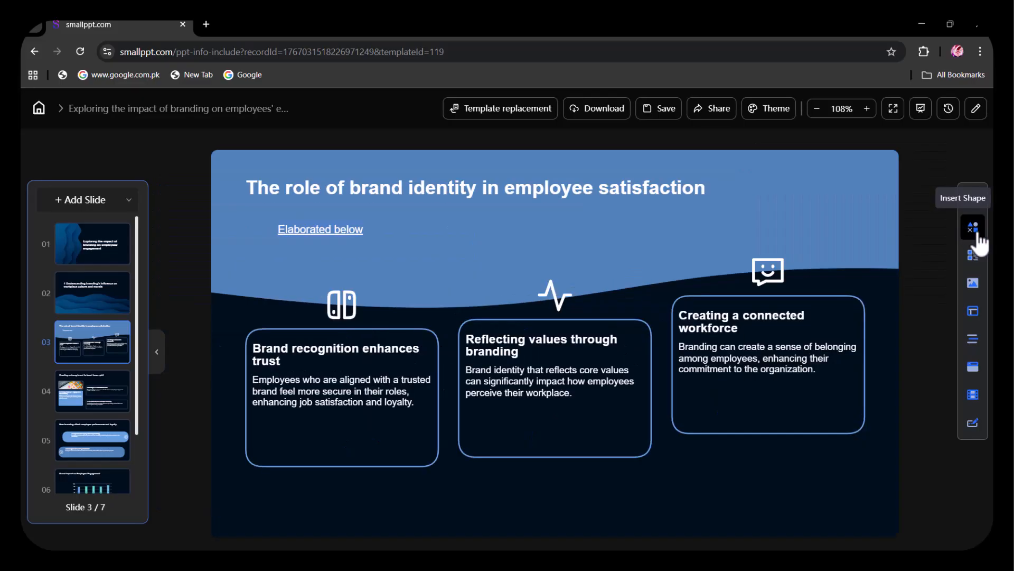
pyautogui.moveTo(973, 283)
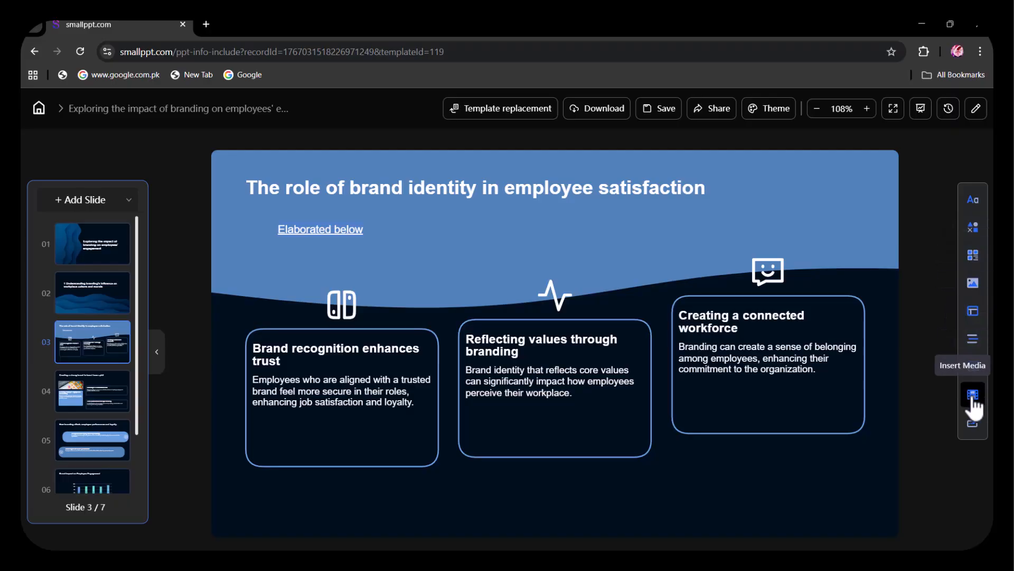
# - Replace the branding deck's template with the dark purple one and export it as PPTX
pyautogui.click(506, 108)
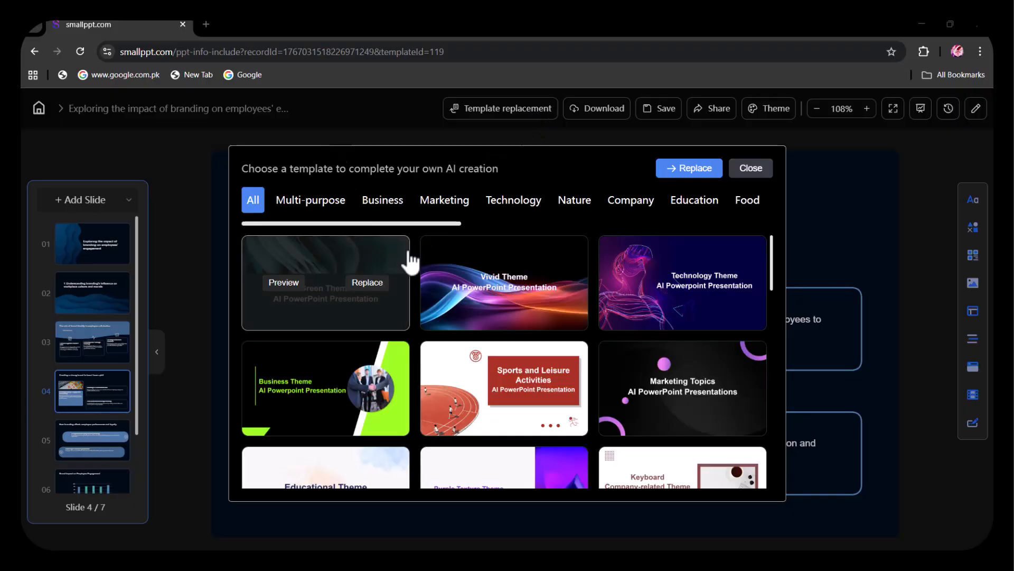
pyautogui.moveTo(605, 308)
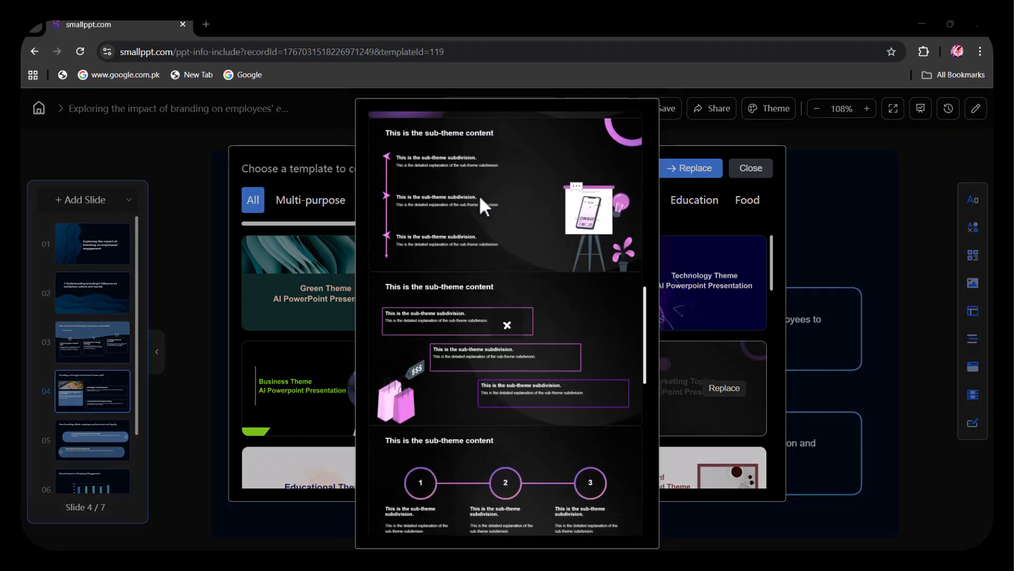
pyautogui.click(749, 168)
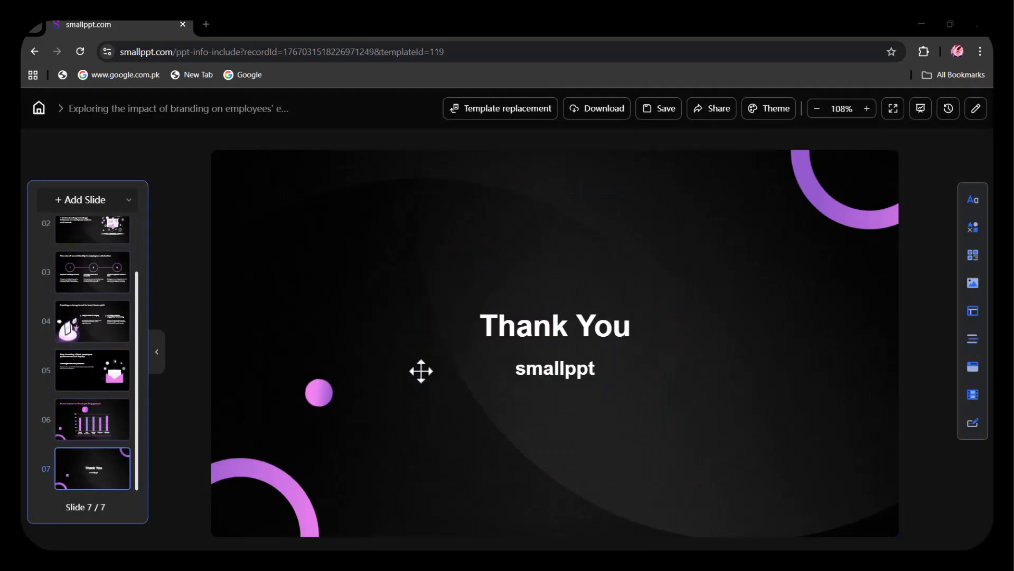
pyautogui.click(92, 369)
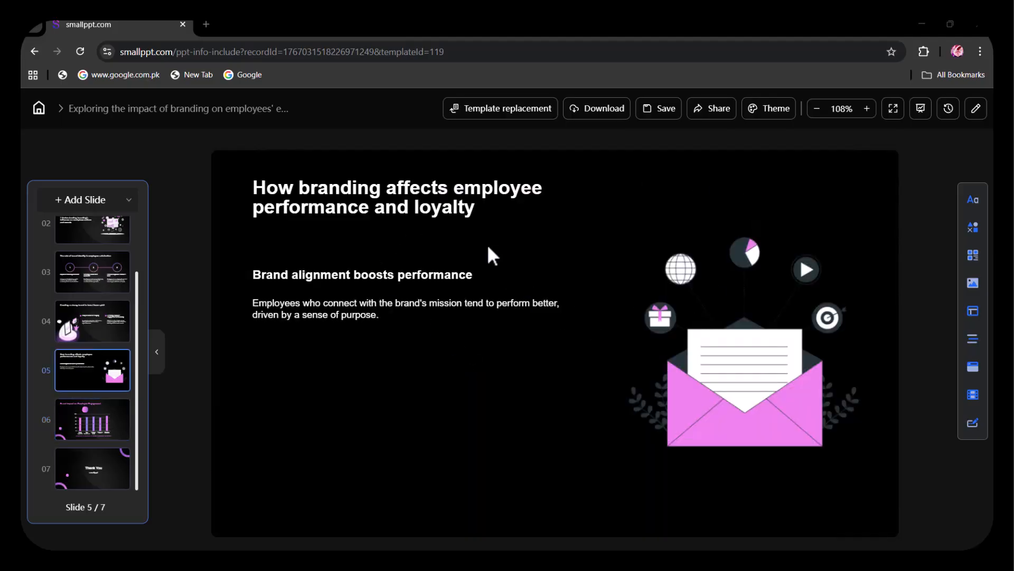
pyautogui.click(597, 108)
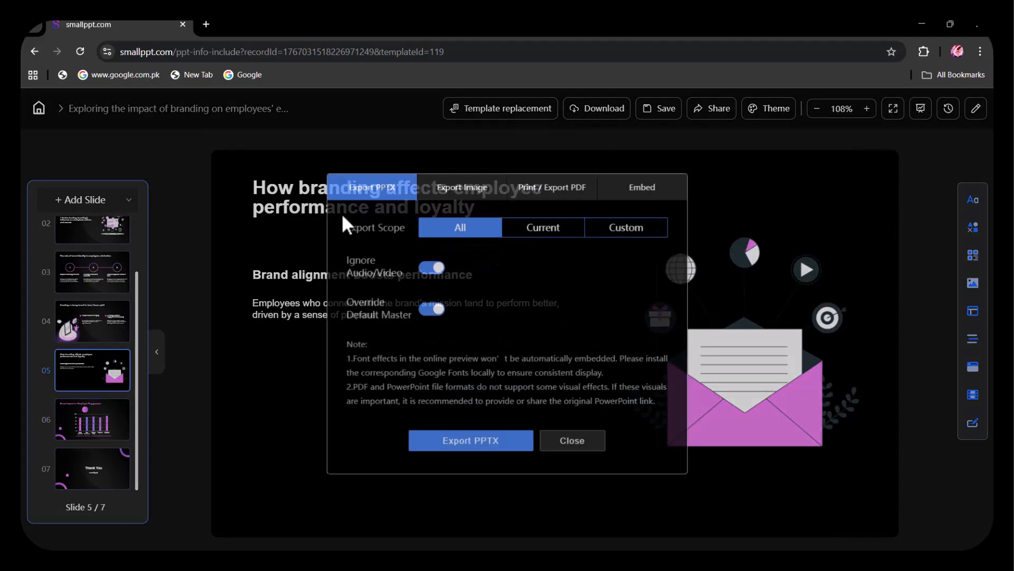
pyautogui.click(570, 440)
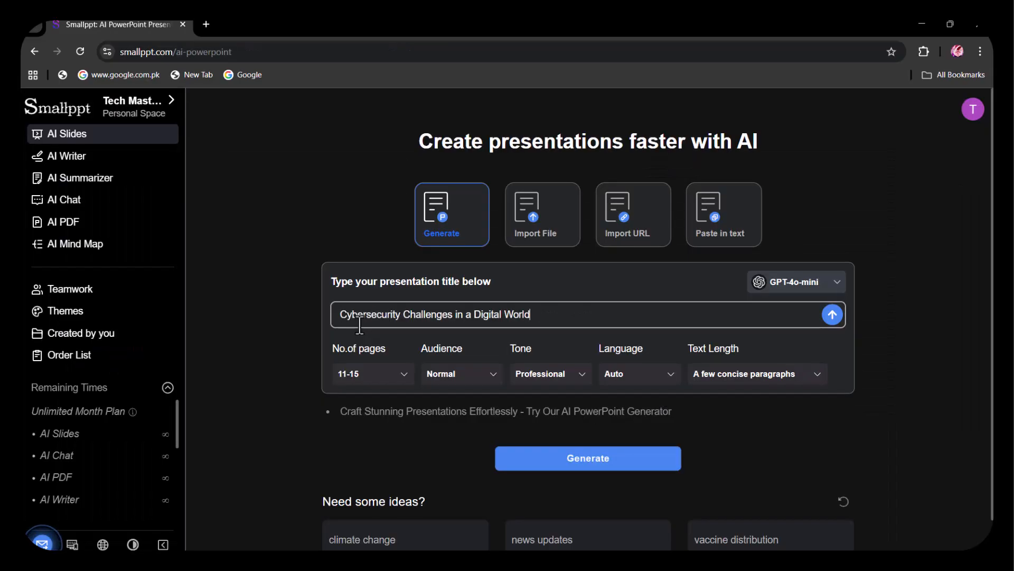
pyautogui.moveTo(421, 430)
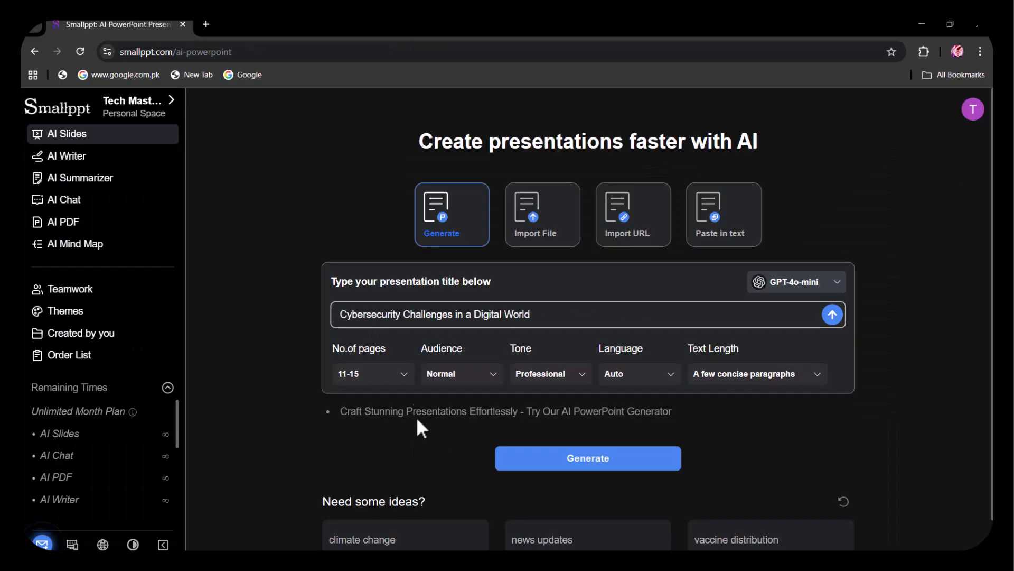
# - Set the cybersecurity deck to 16-20 pages, then generate and accept its outline
pyautogui.click(371, 374)
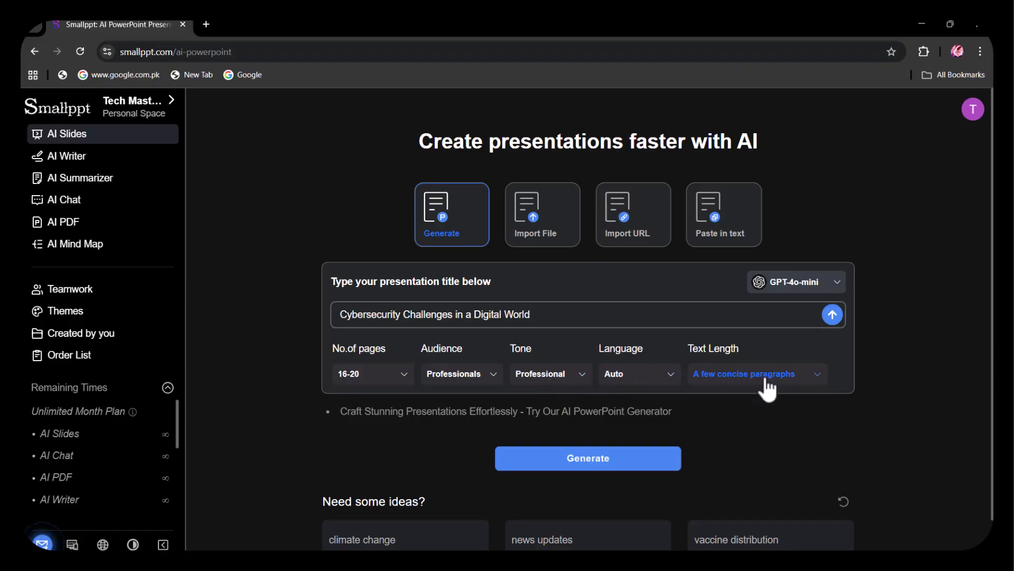
pyautogui.click(755, 373)
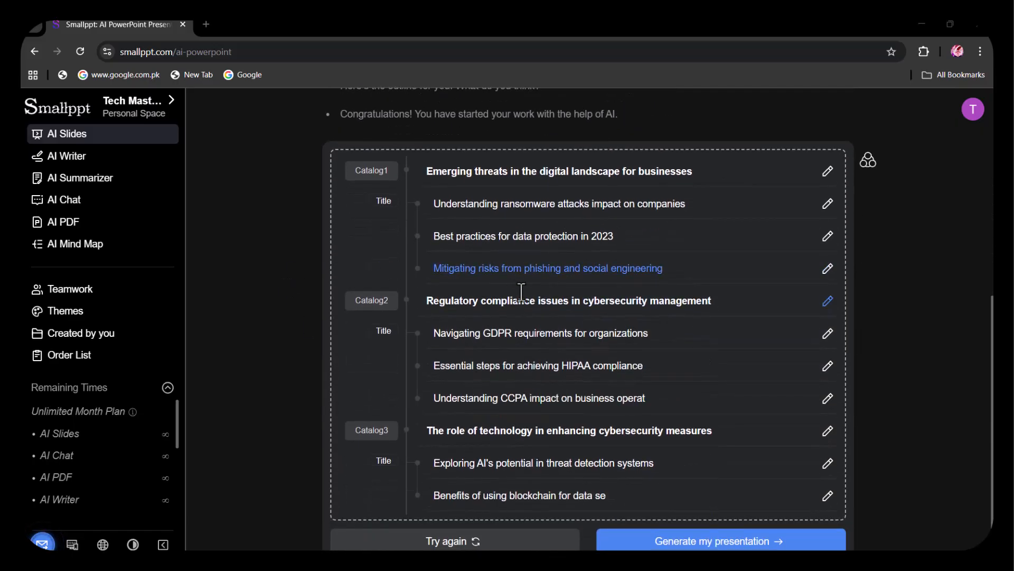
pyautogui.scroll(-3)
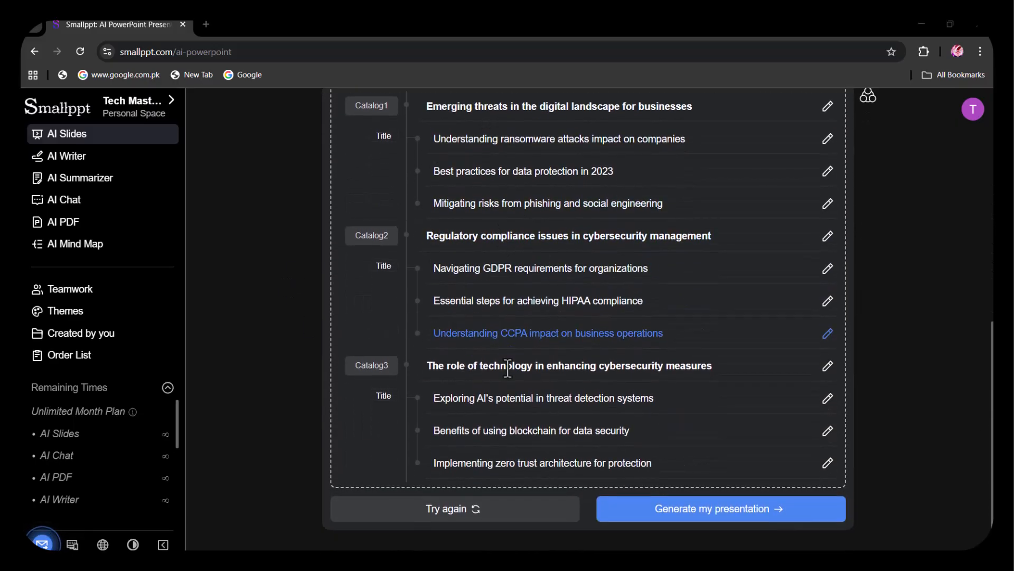
pyautogui.click(720, 508)
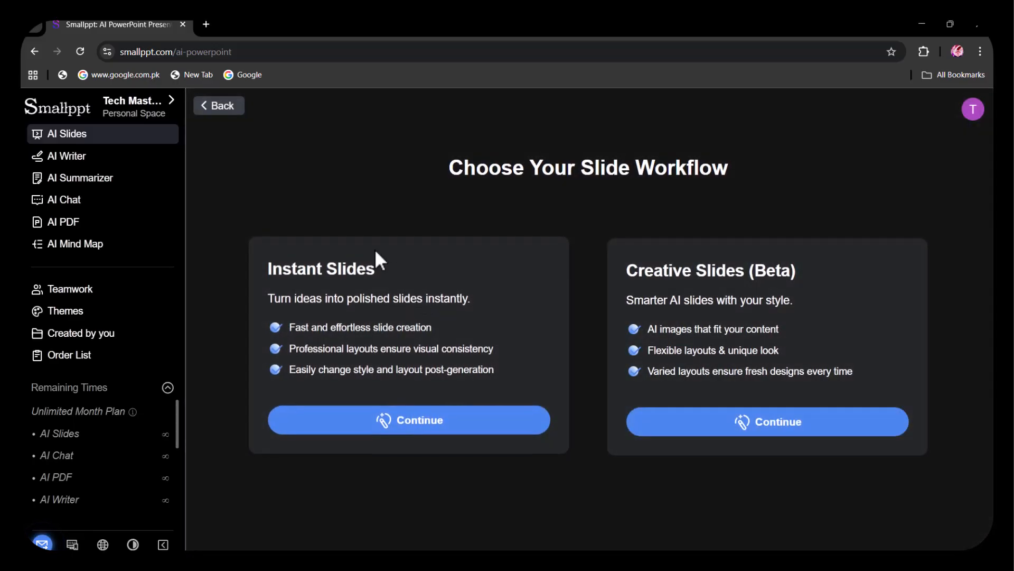
# - Generate the Creative Slides cybersecurity deck with the Obsidian theme and Photorealistic image style
pyautogui.click(767, 421)
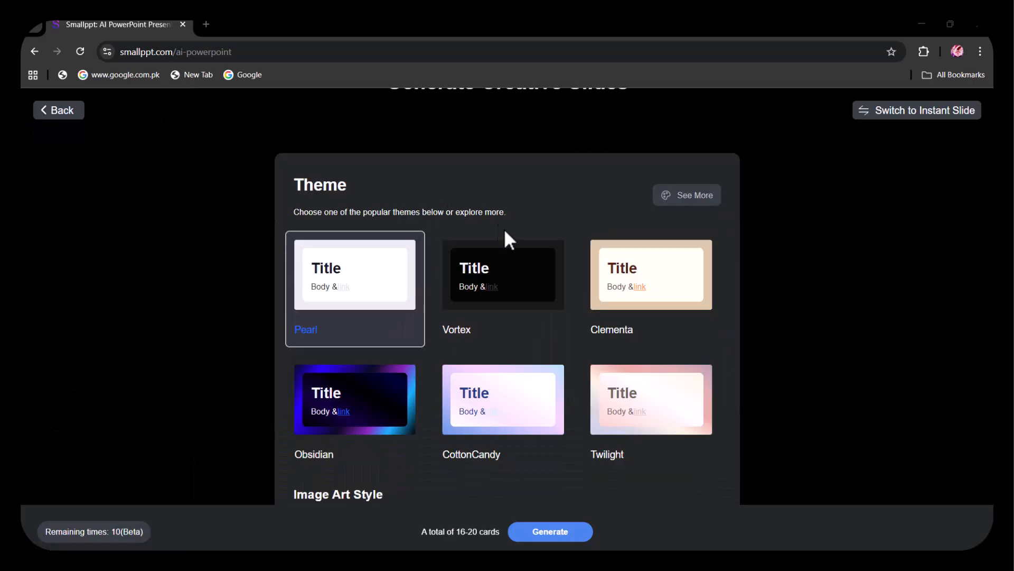
pyautogui.scroll(-3)
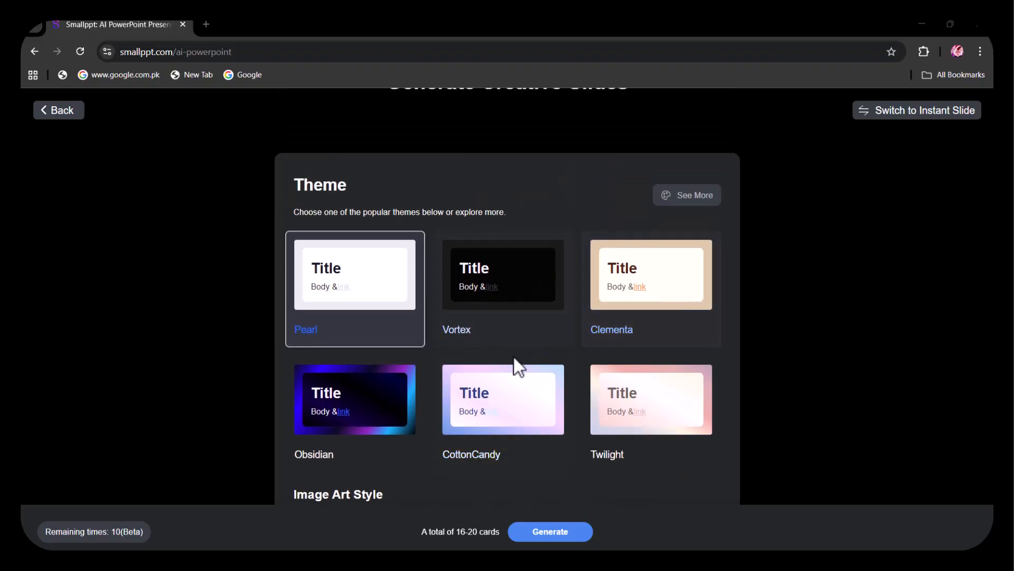
pyautogui.scroll(-3)
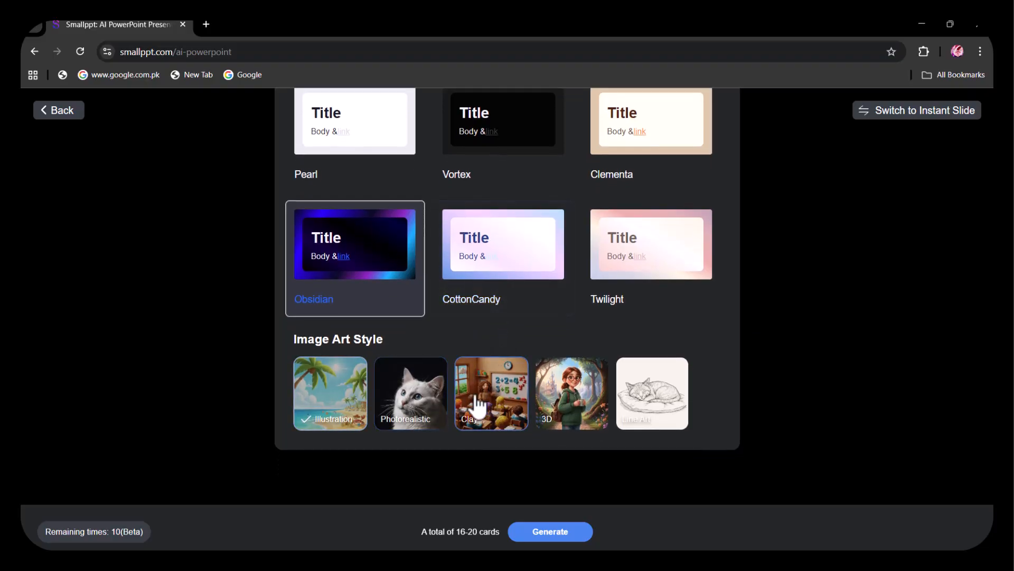
pyautogui.click(410, 393)
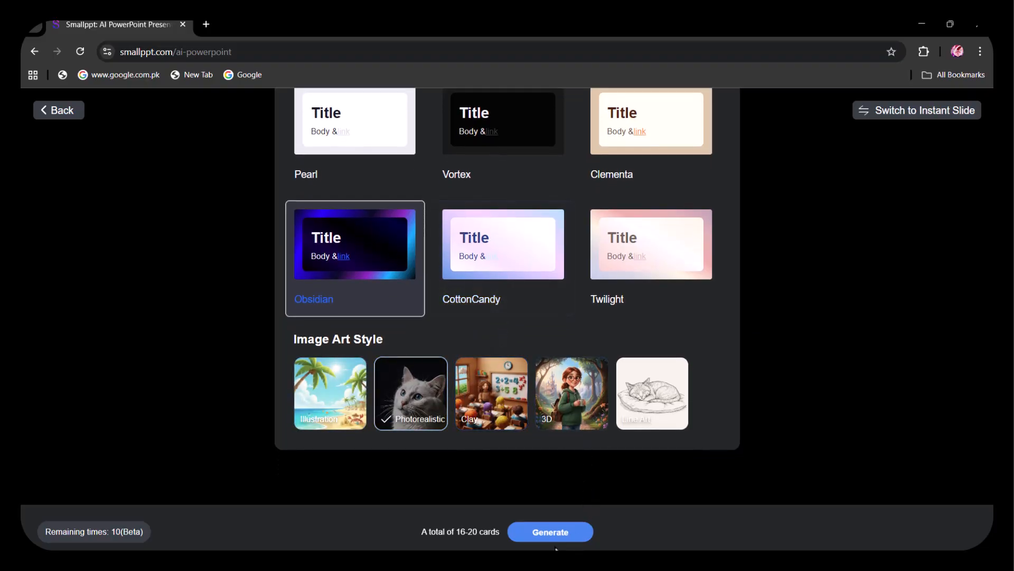
pyautogui.click(549, 531)
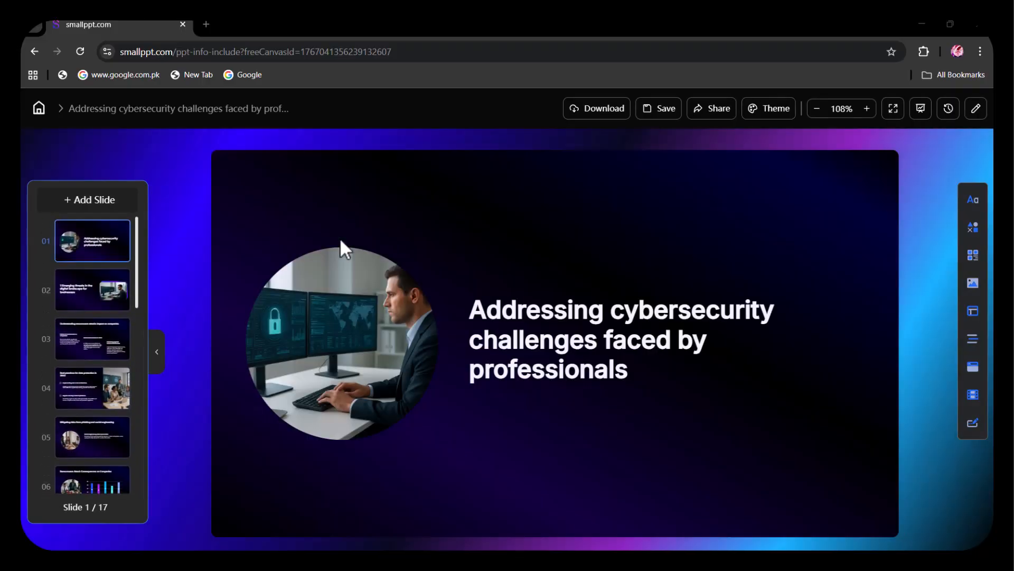
# - Browse the deck's data protection, phishing and GDPR compliance slides, then head back
pyautogui.click(92, 290)
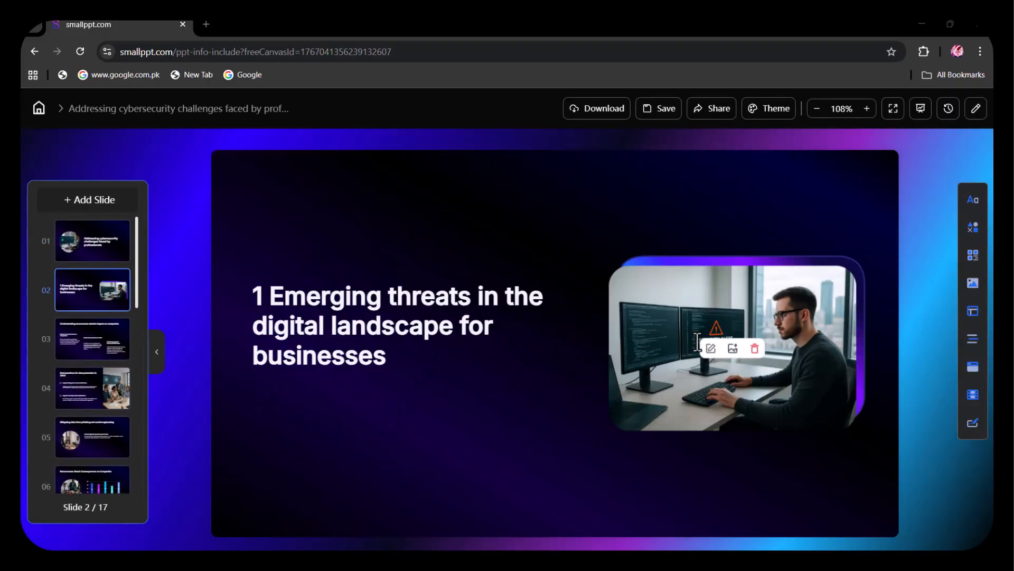
pyautogui.click(92, 387)
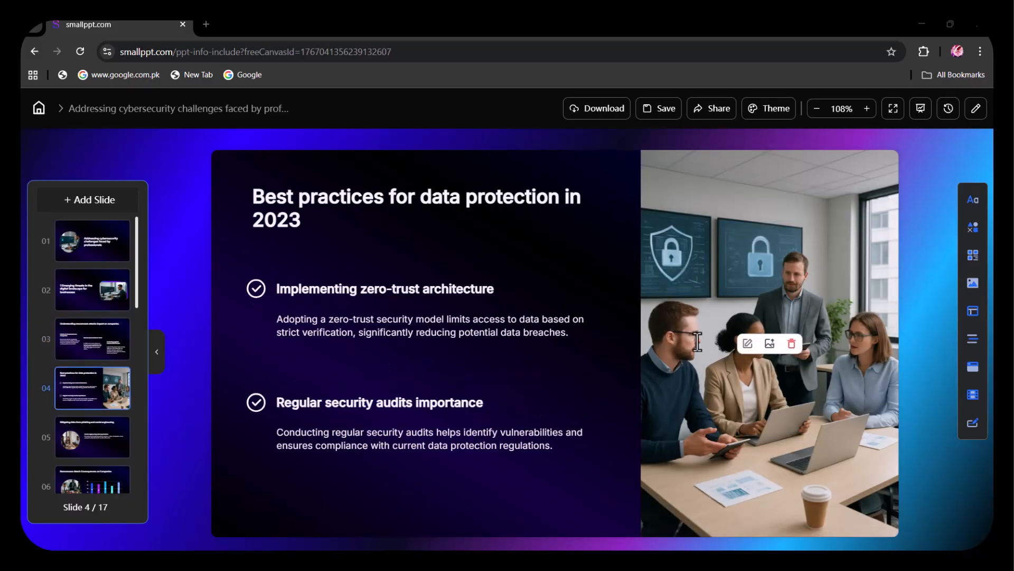
pyautogui.click(92, 437)
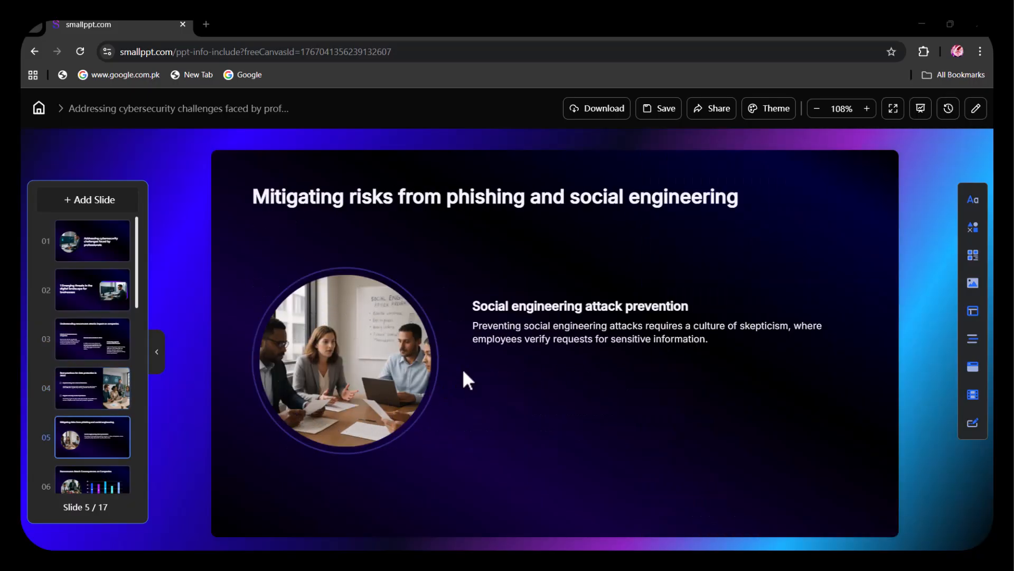
pyautogui.click(92, 480)
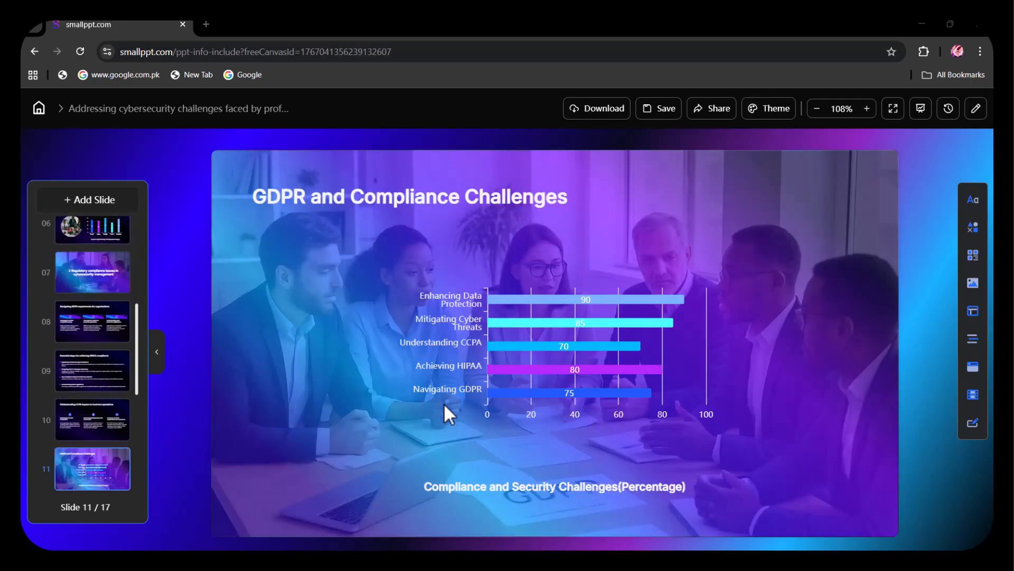
pyautogui.click(92, 468)
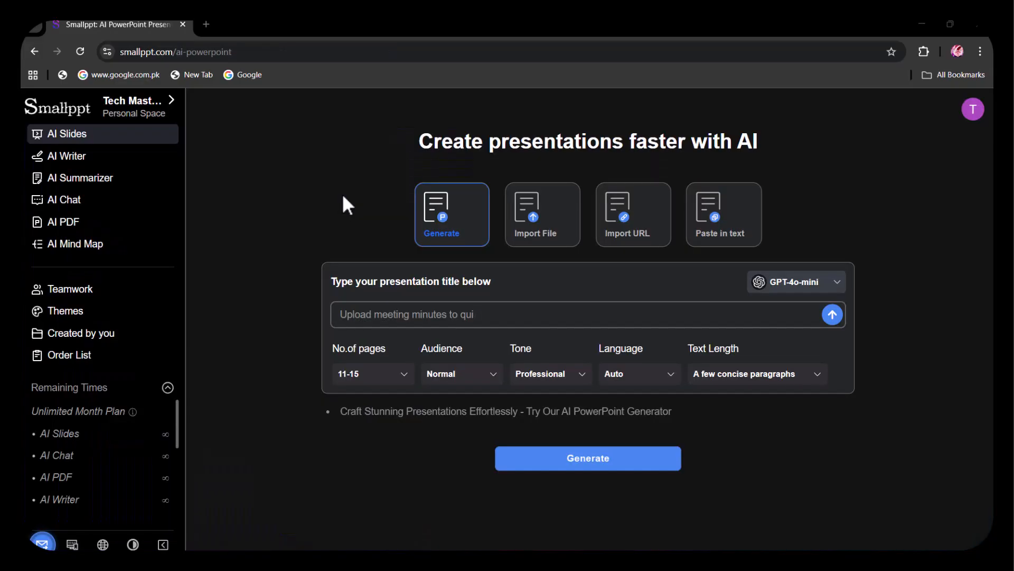
# - Preview the Import File, Create from Audio, Import URL and Paste in text modes
pyautogui.click(542, 214)
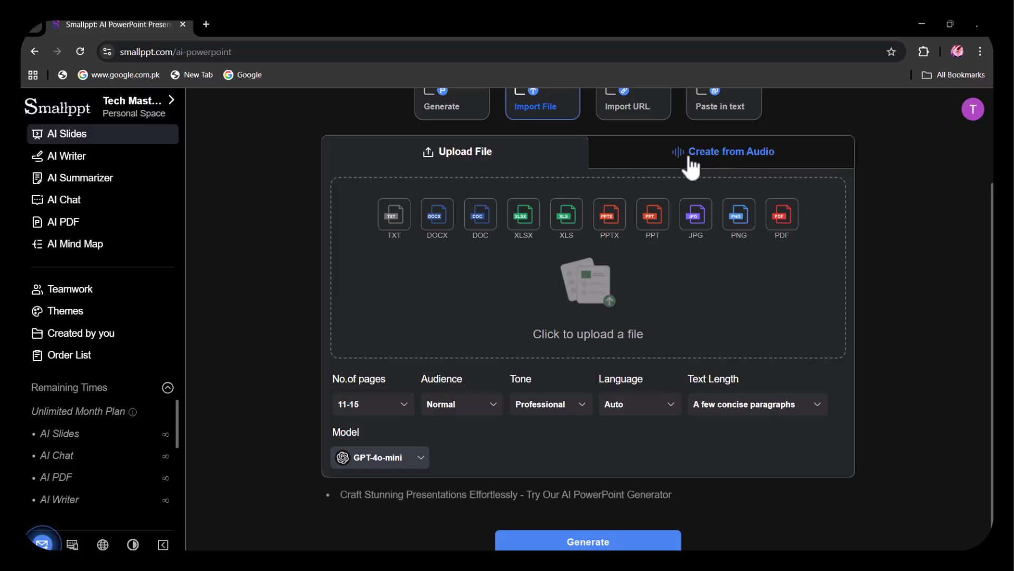
pyautogui.click(729, 152)
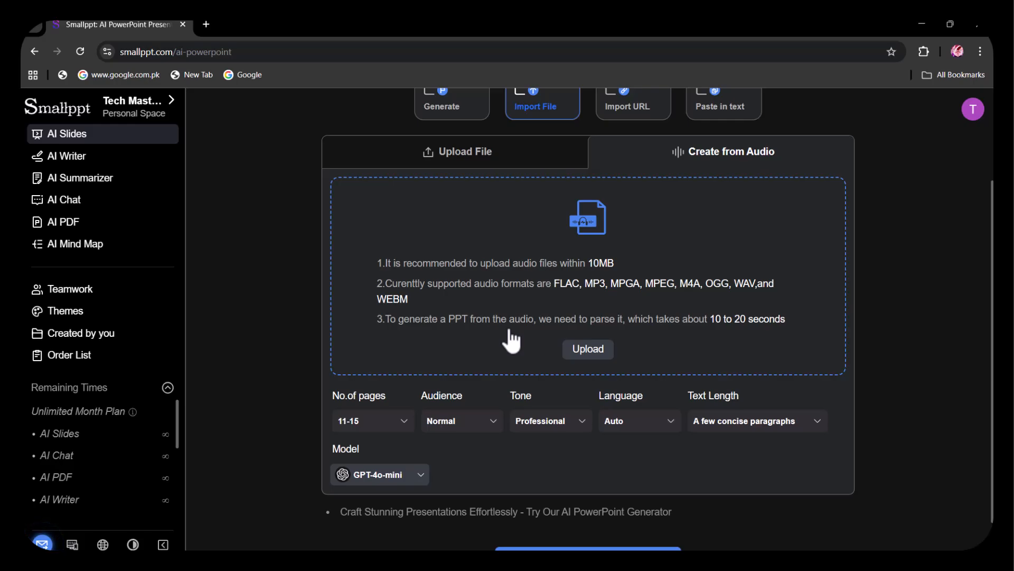
pyautogui.click(632, 101)
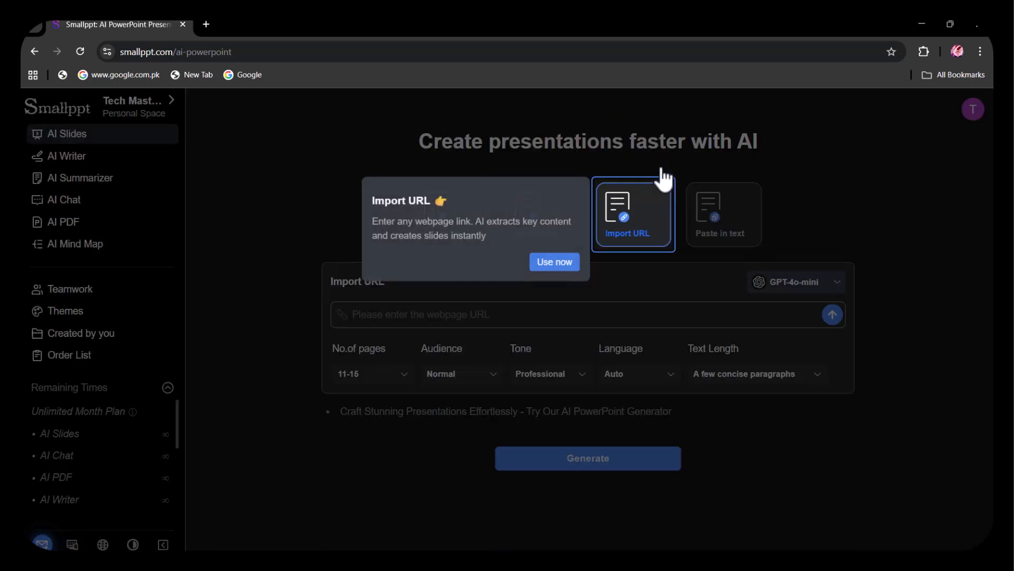
pyautogui.moveTo(463, 197)
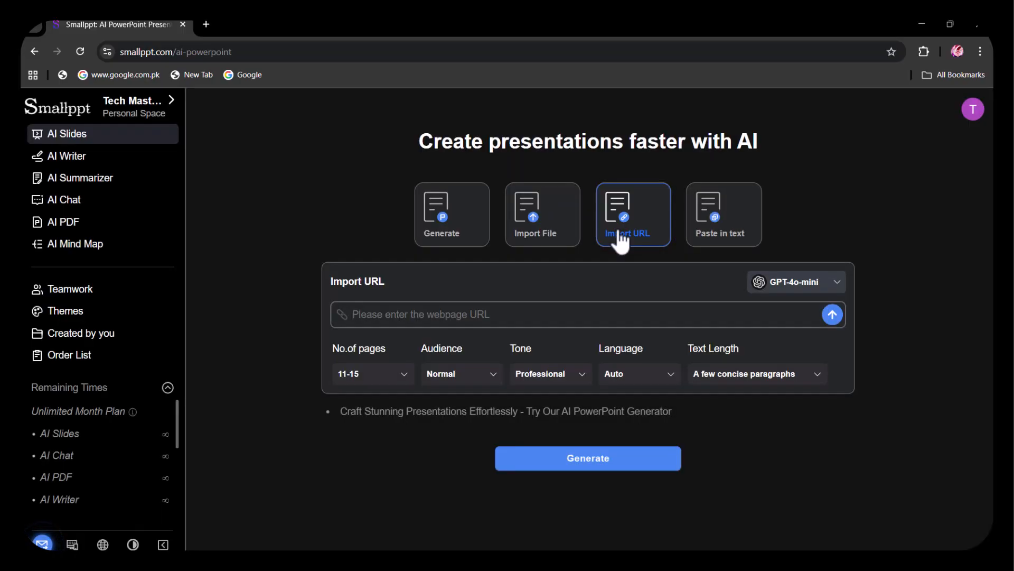
pyautogui.click(582, 314)
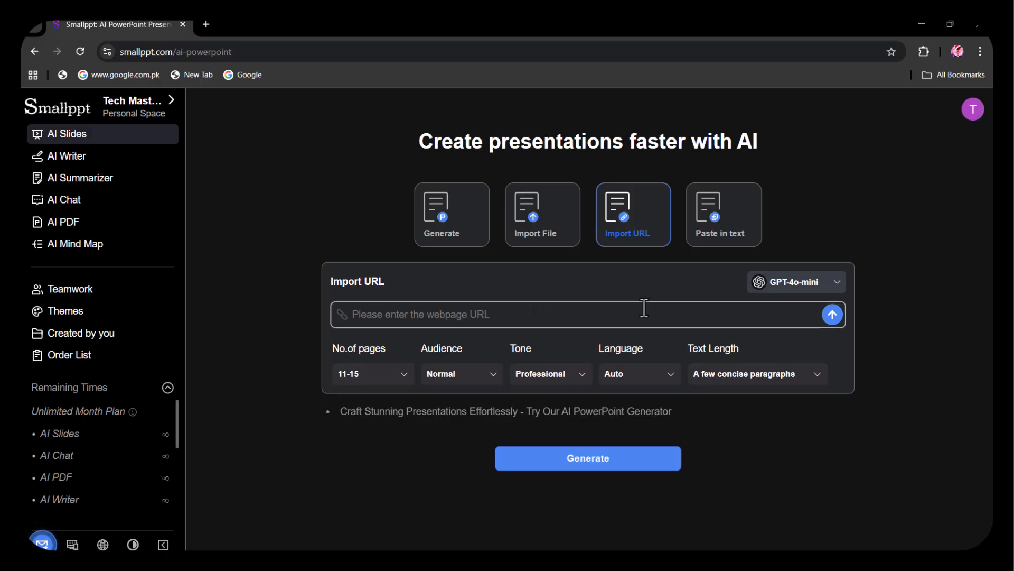
pyautogui.click(723, 214)
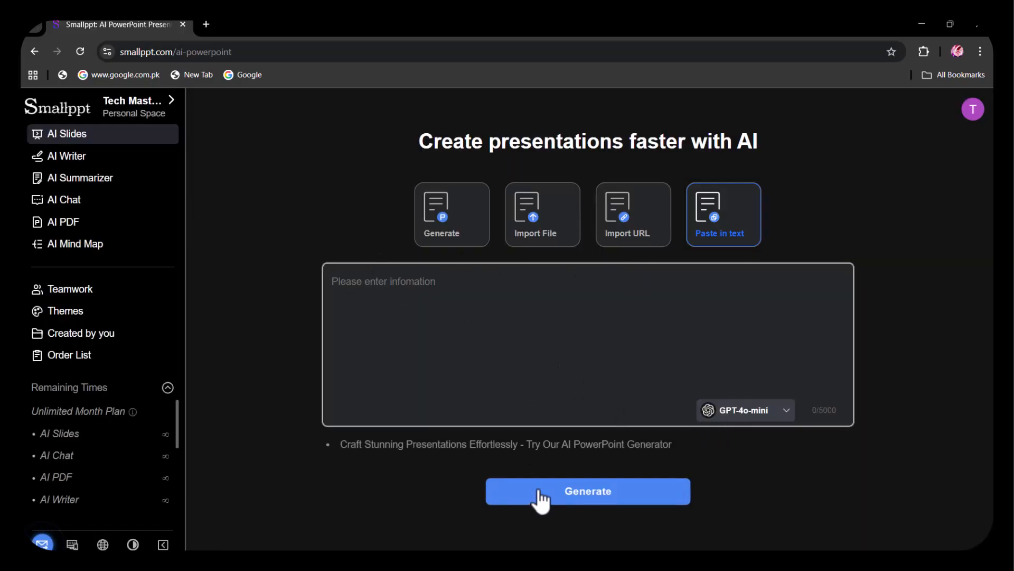
pyautogui.moveTo(380, 160)
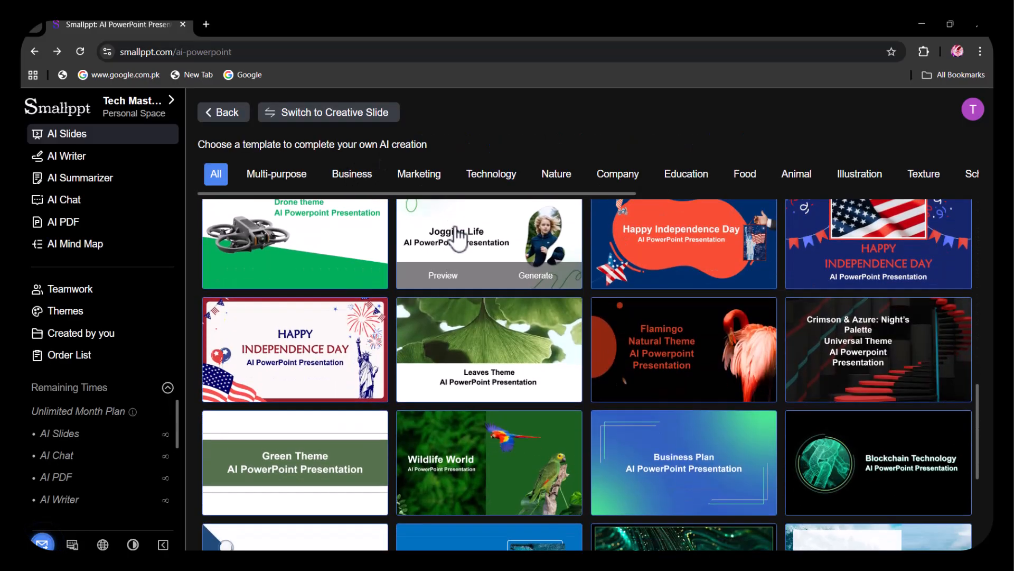
# - Scroll down through the grid of presentation templates
pyautogui.scroll(-3)
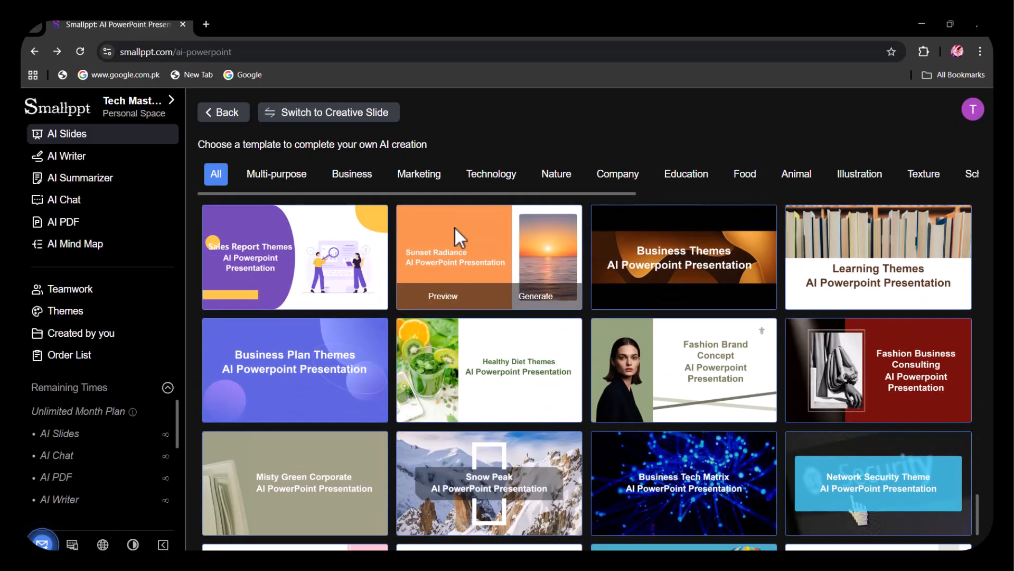
pyautogui.scroll(-3)
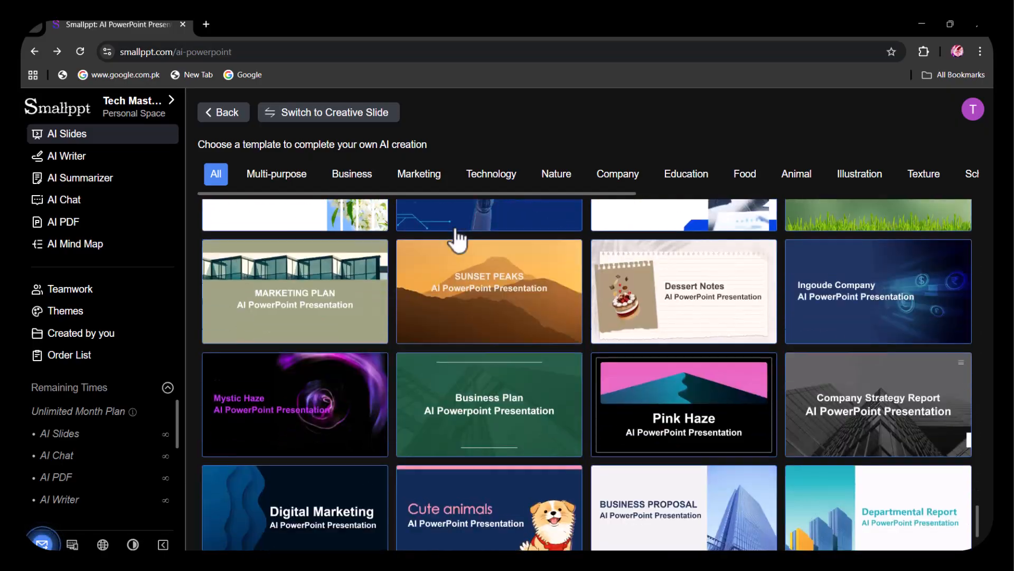
pyautogui.scroll(-3)
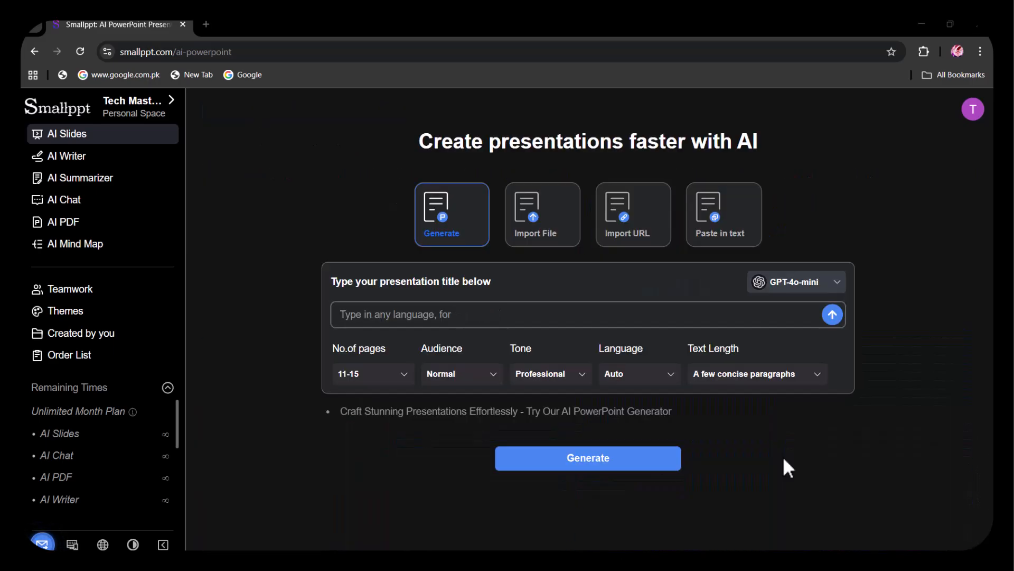
# - Enter the title 'news updates', pick the pandemic response idea, and generate the outline
pyautogui.write('news updates')
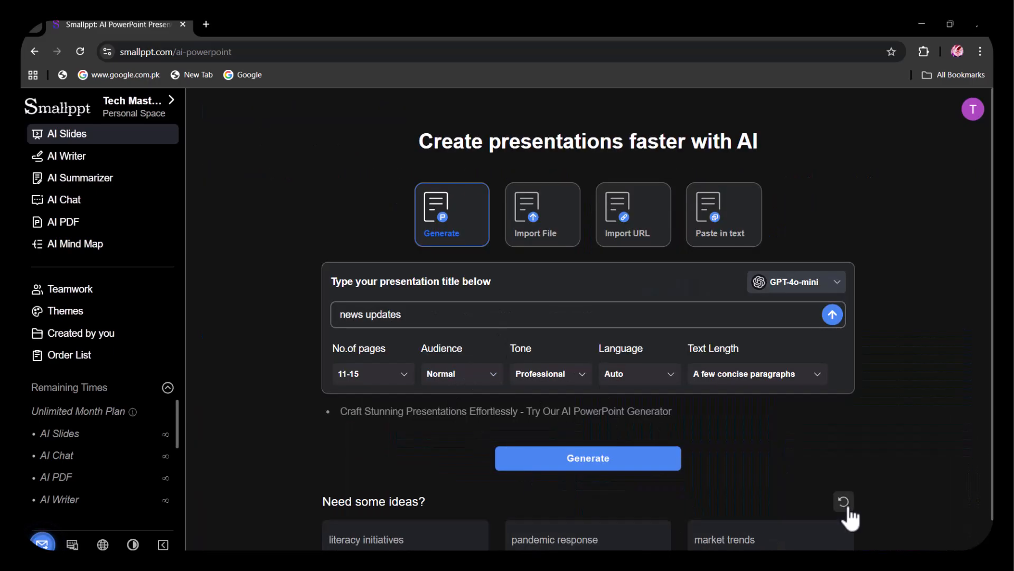
pyautogui.click(587, 539)
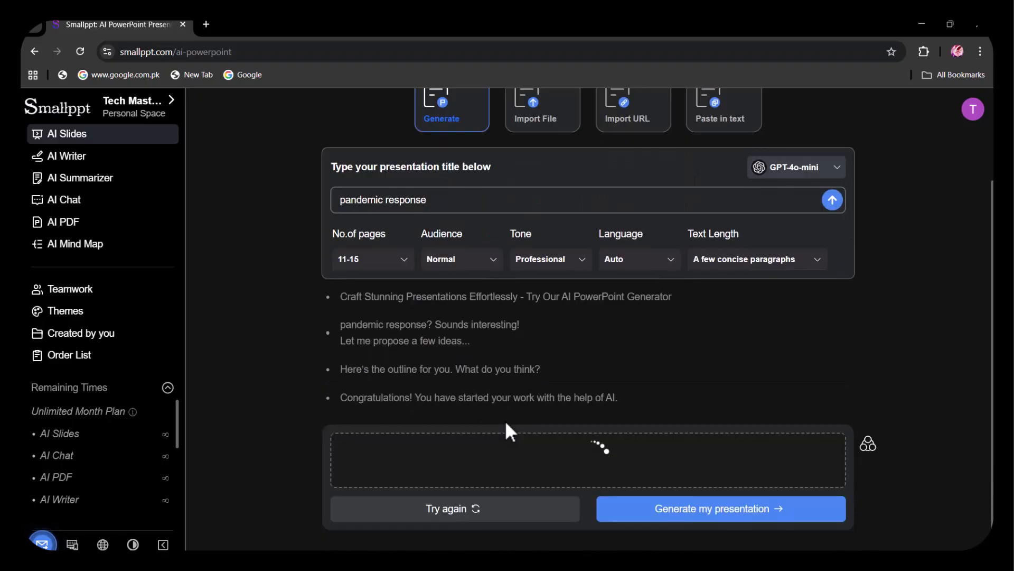
pyautogui.click(720, 508)
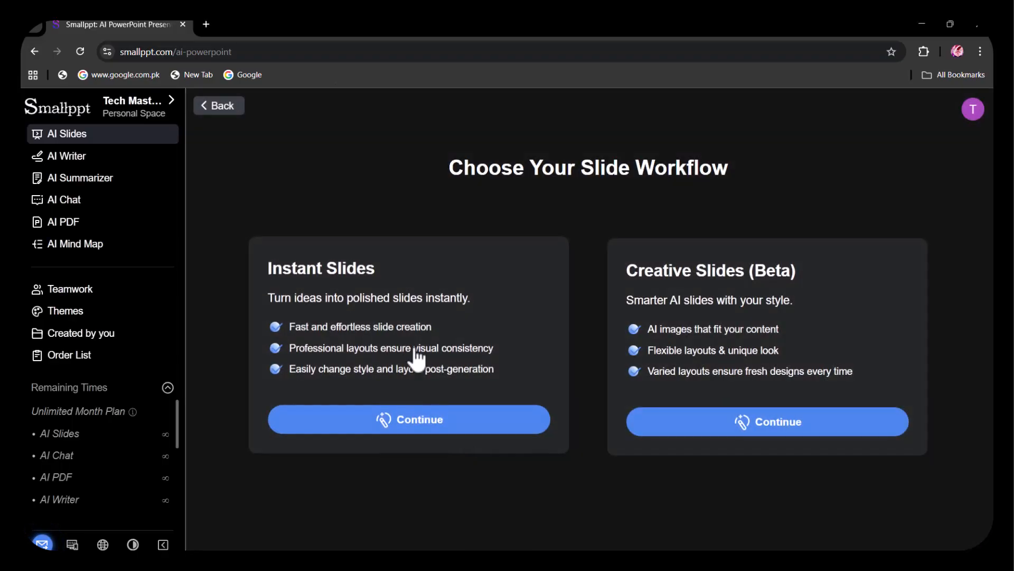
# - Generate the clay-style Creative Slides deck and view its data sharing slide
pyautogui.click(766, 421)
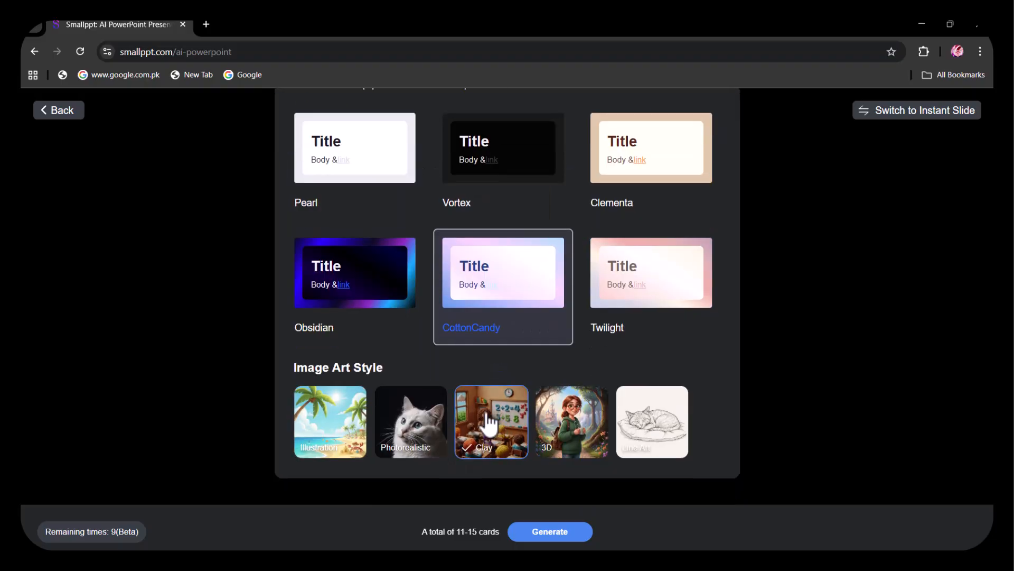
pyautogui.click(549, 531)
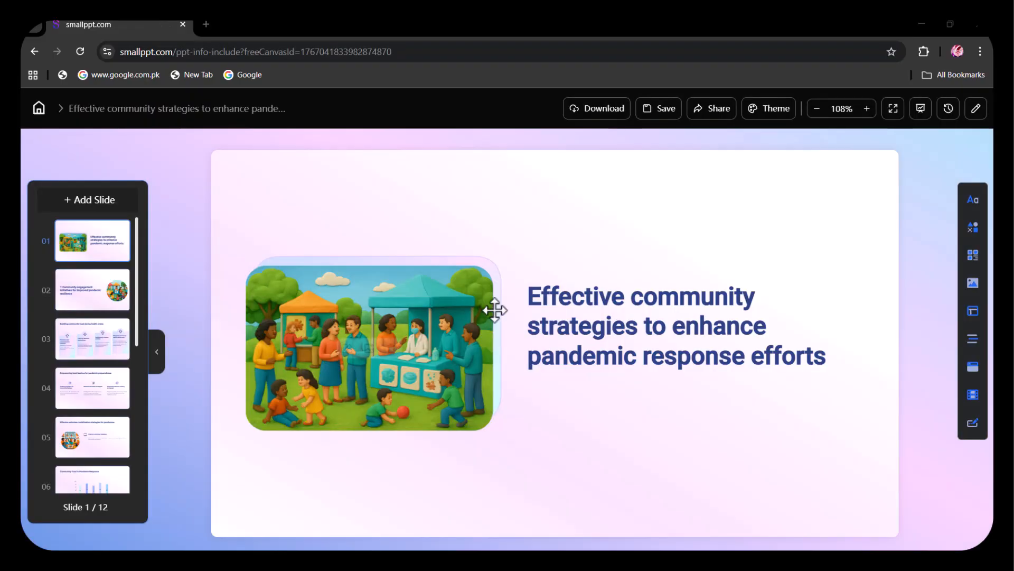
pyautogui.click(92, 386)
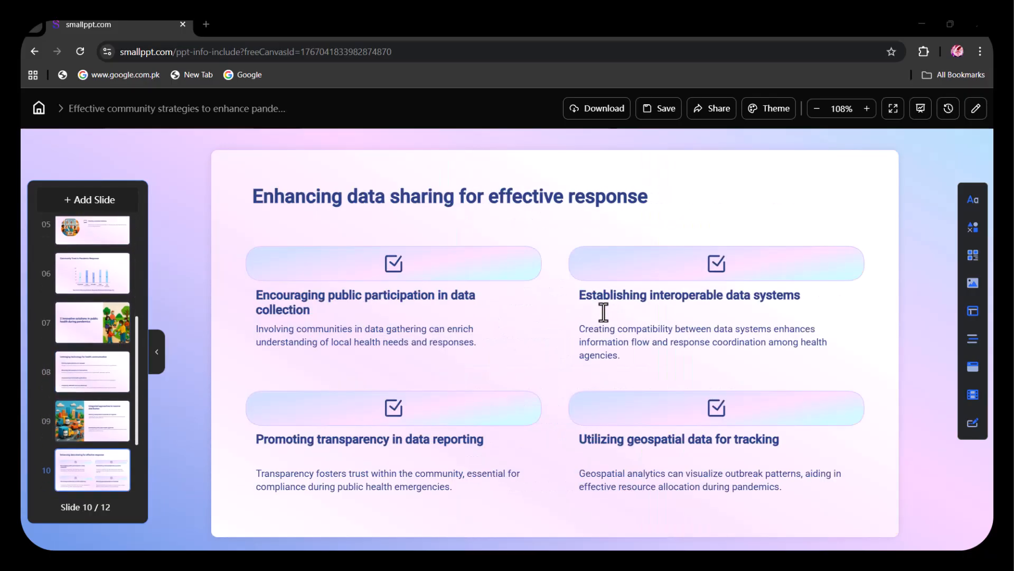
pyautogui.click(973, 199)
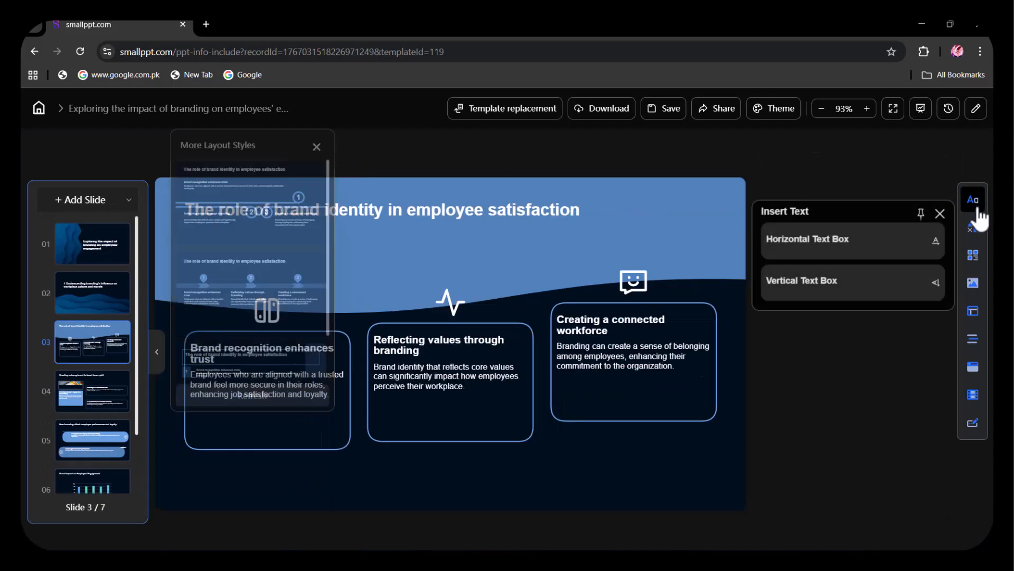
# - Open the template gallery, log in when prompted, and scroll through the themes
pyautogui.click(317, 147)
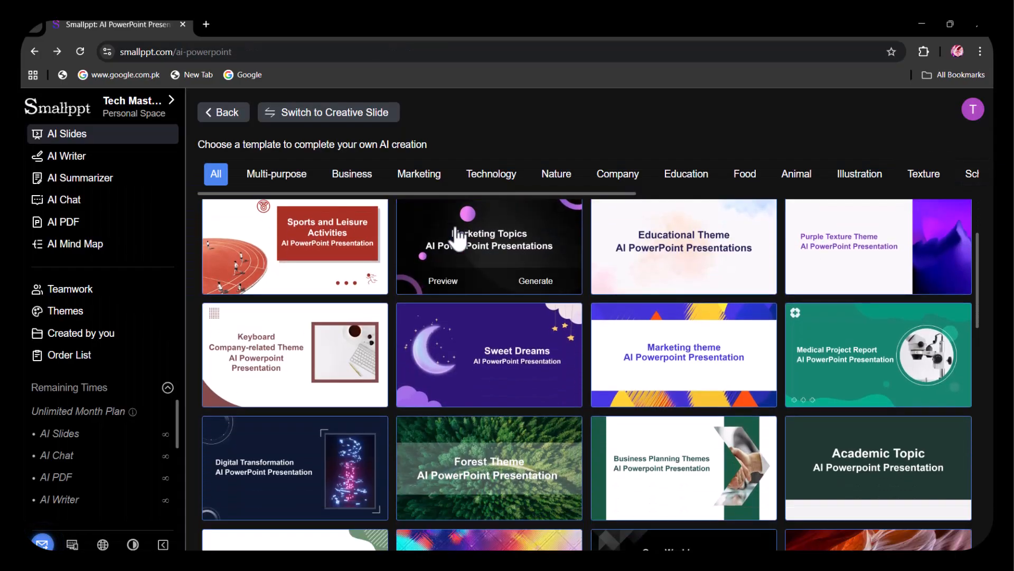
pyautogui.scroll(-3)
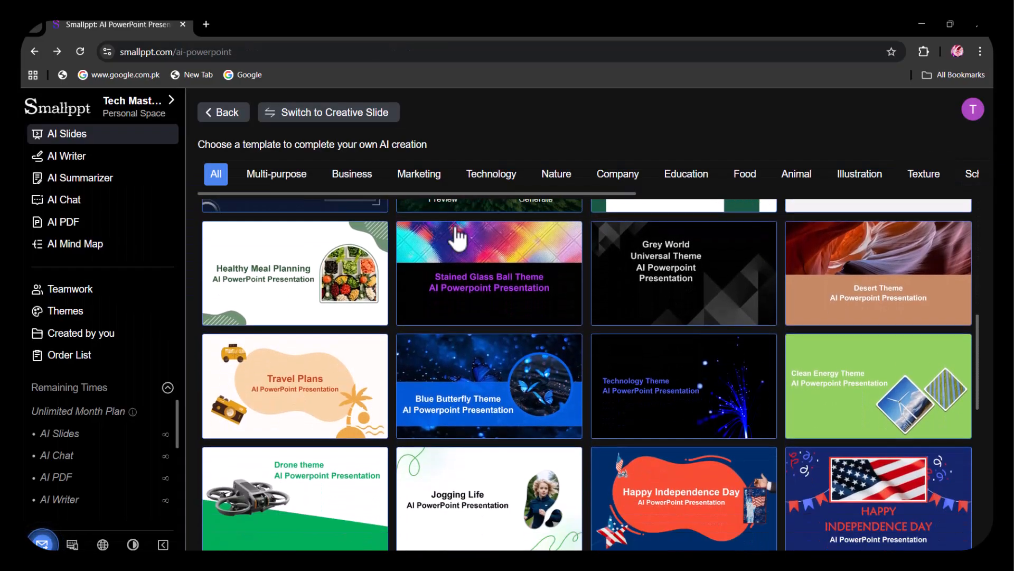
pyautogui.scroll(-3)
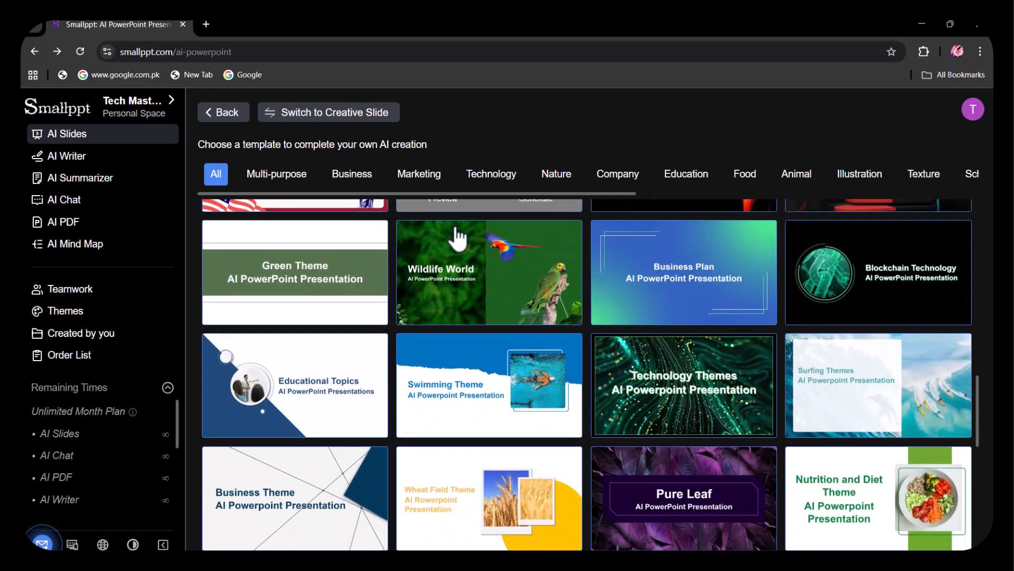
pyautogui.scroll(-3)
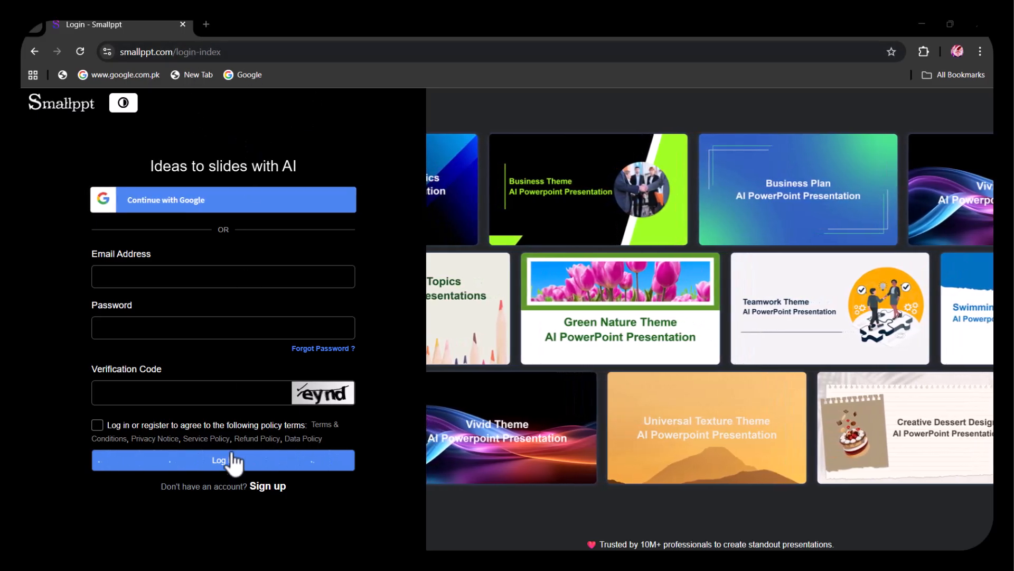
pyautogui.click(223, 460)
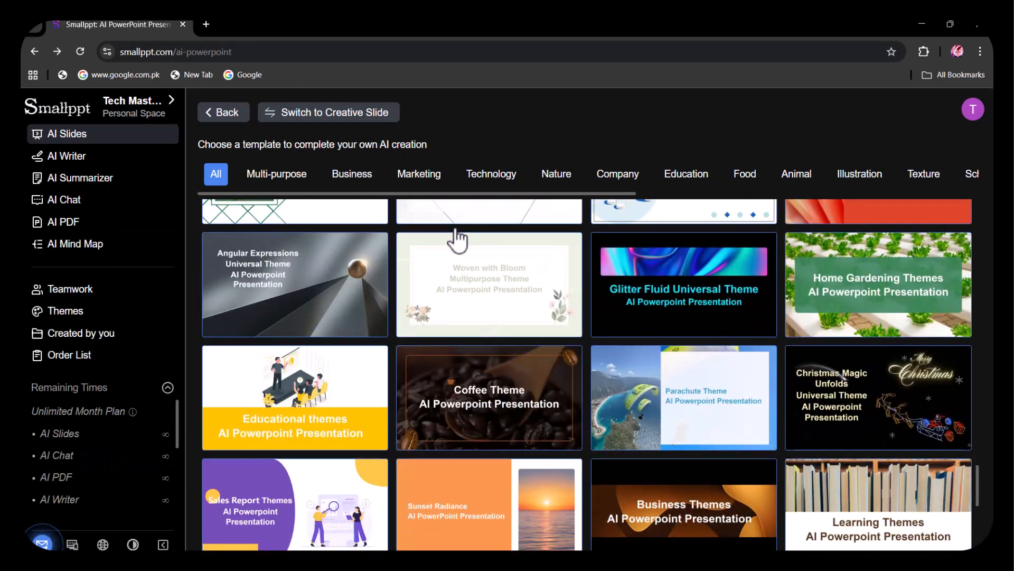
pyautogui.scroll(-3)
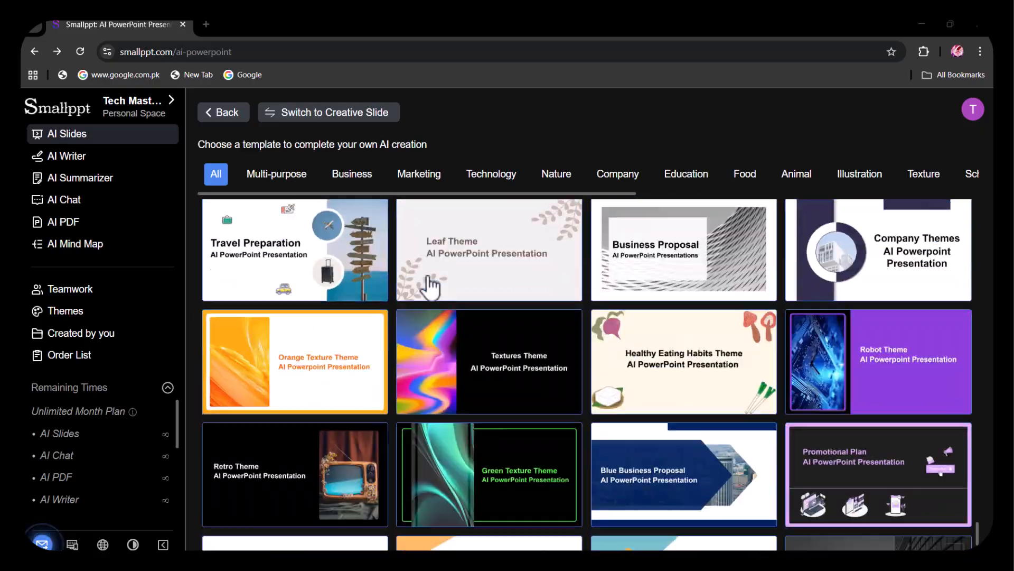